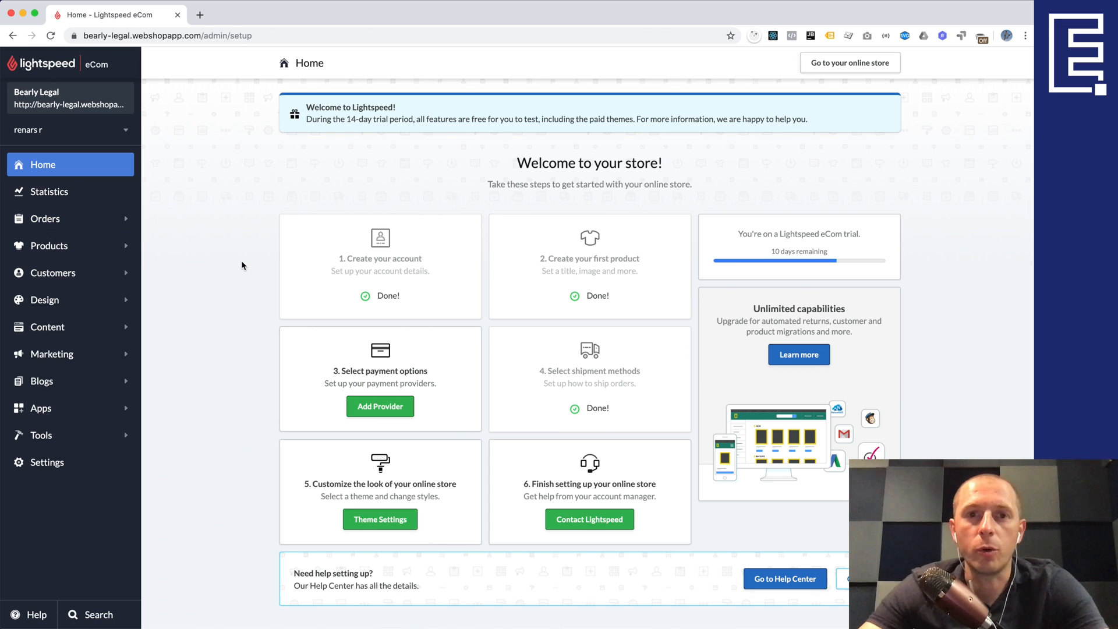
pyautogui.moveTo(252, 267)
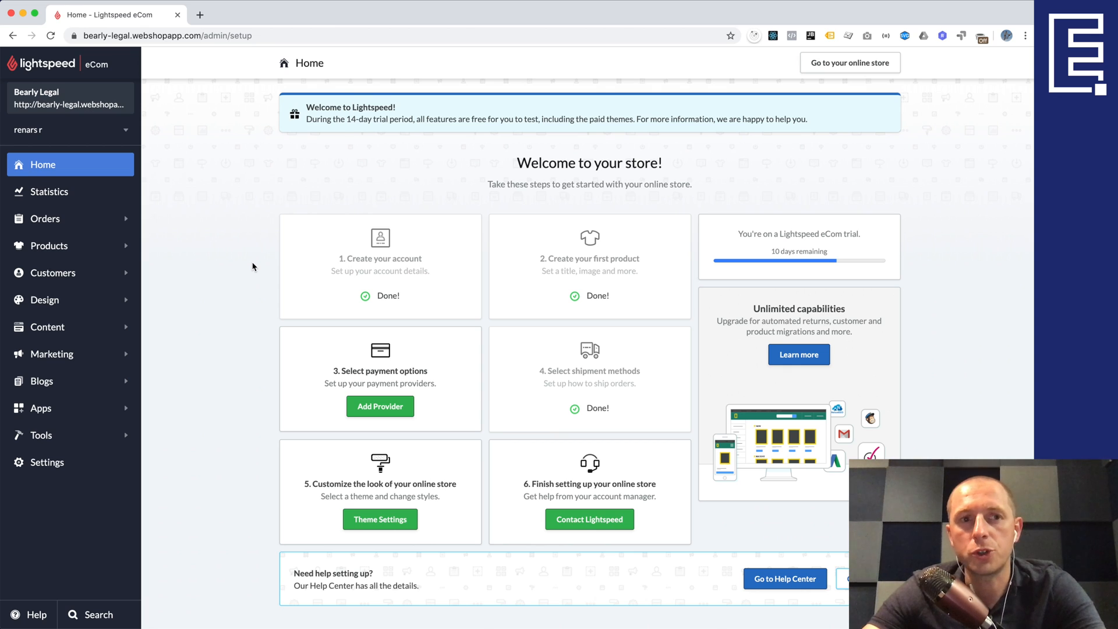
pyautogui.moveTo(230, 242)
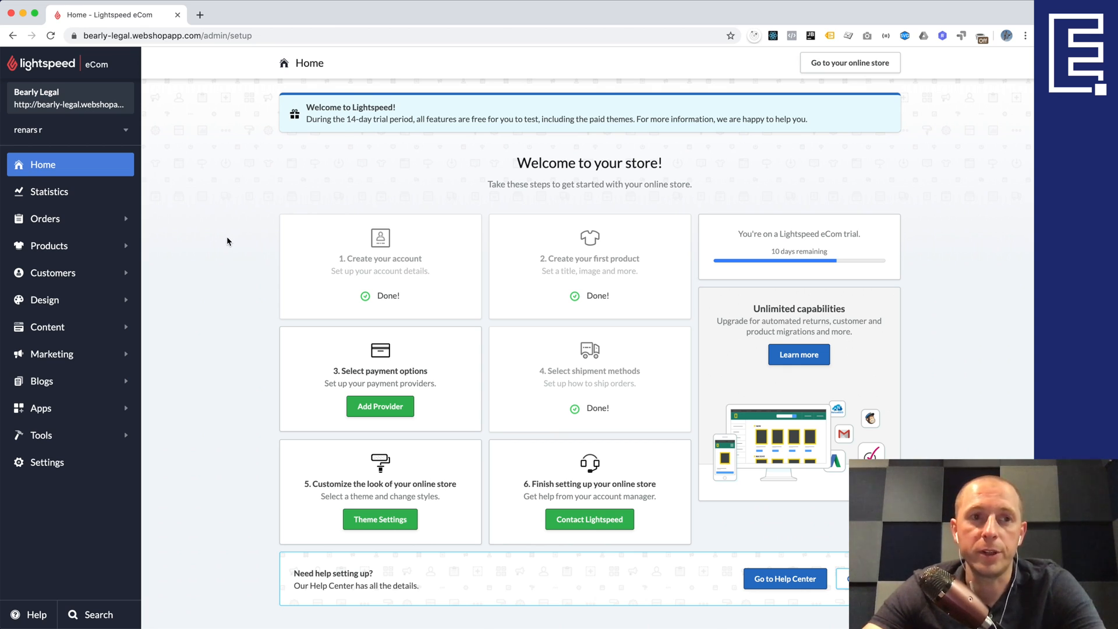
# Export all store orders from the Lightspeed Orders list with no date range set
pyautogui.click(45, 219)
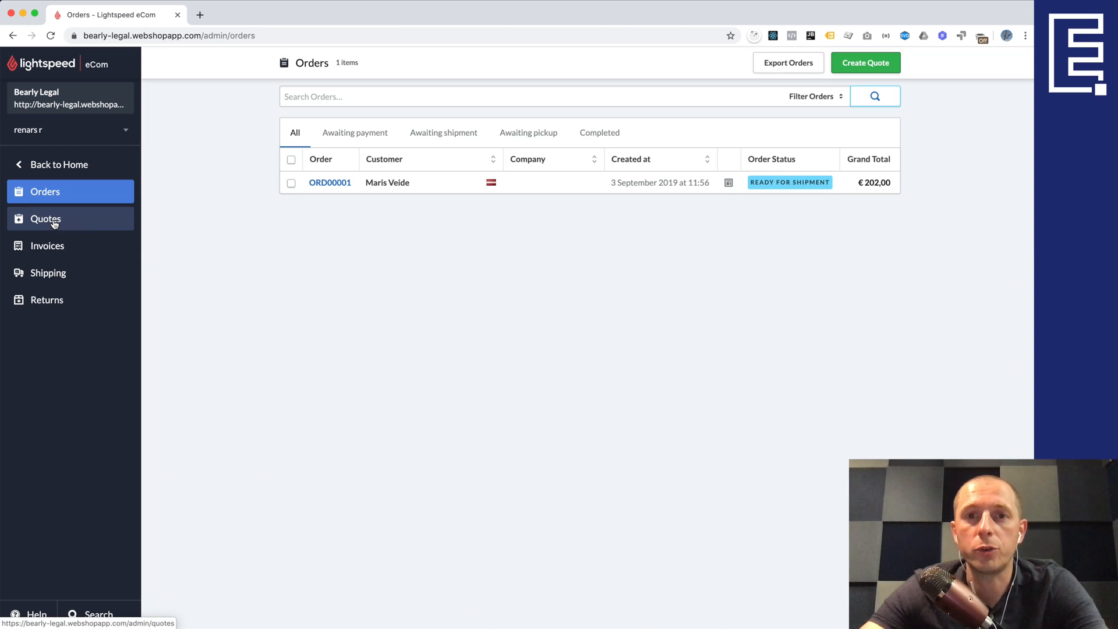
pyautogui.moveTo(376, 247)
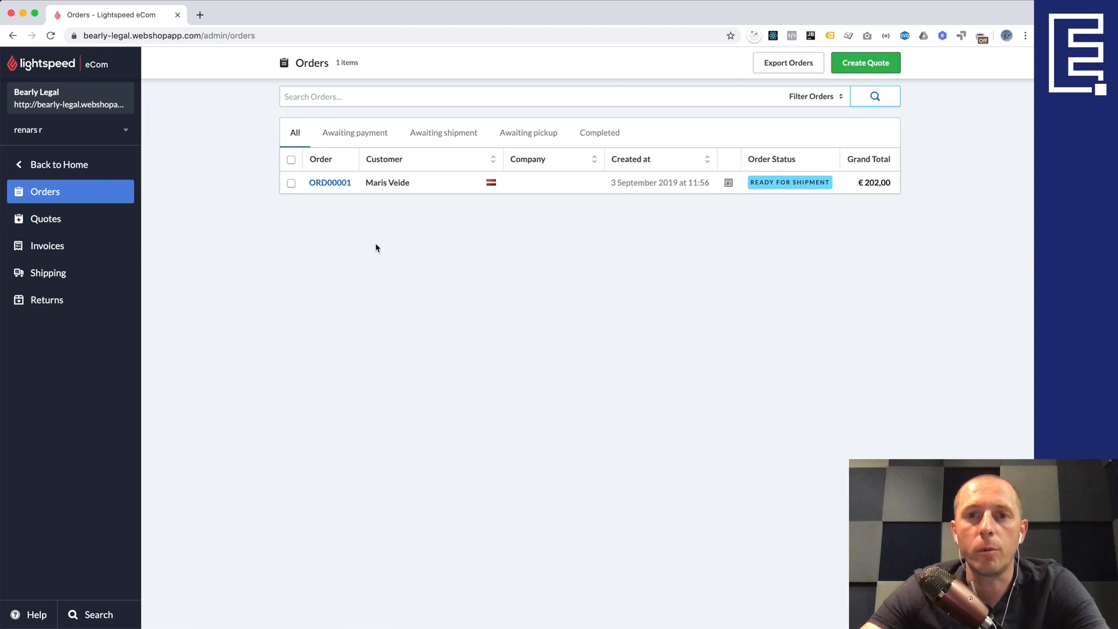
pyautogui.moveTo(412, 198)
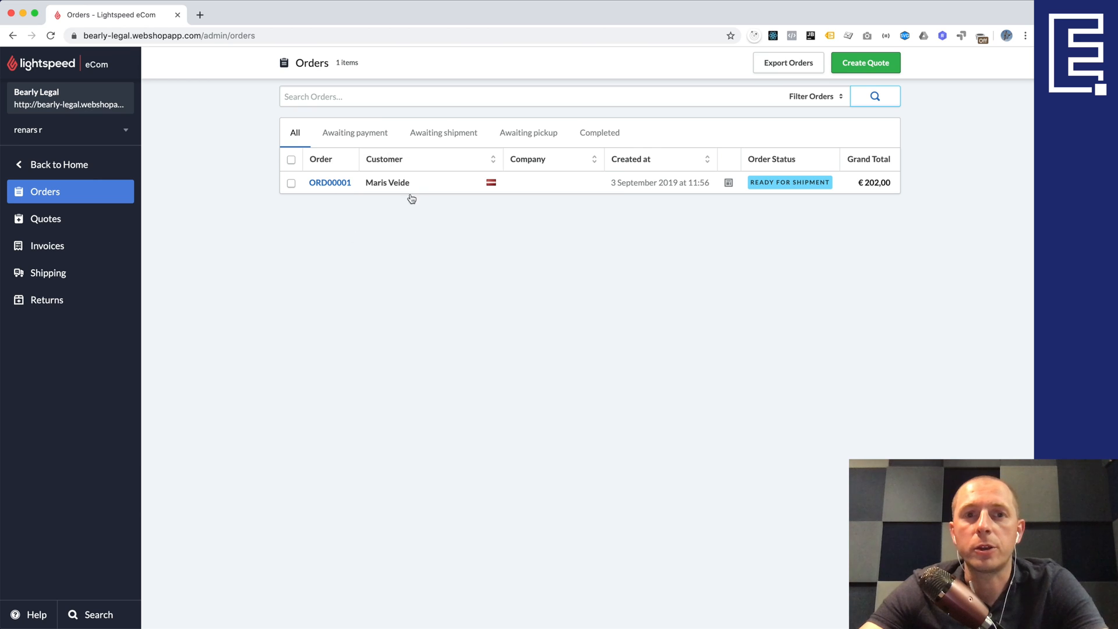
pyautogui.moveTo(478, 209)
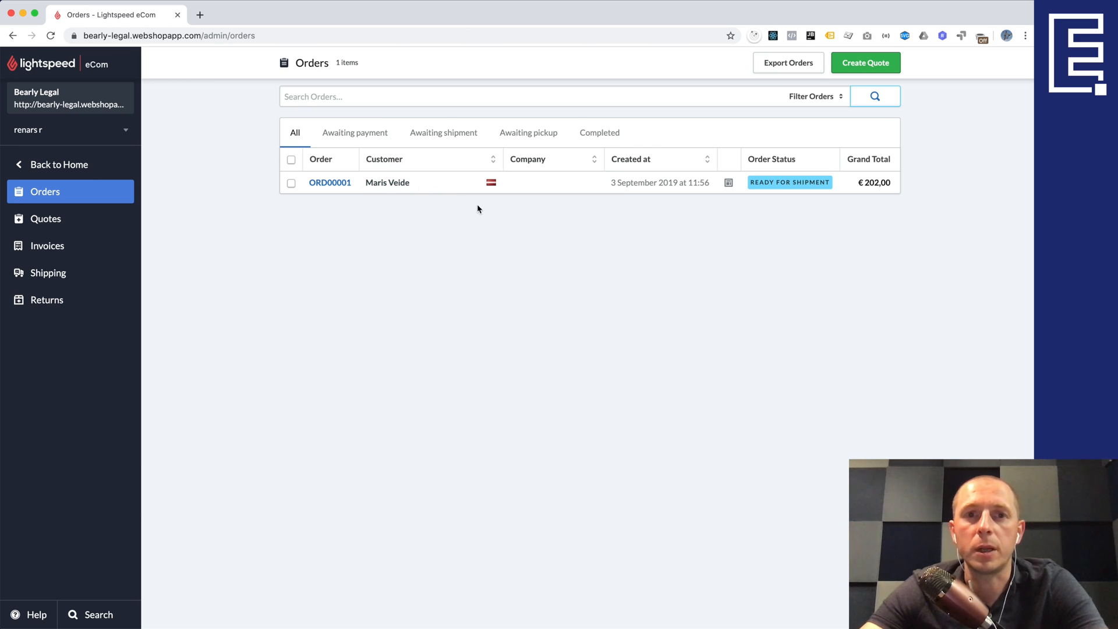
pyautogui.moveTo(571, 227)
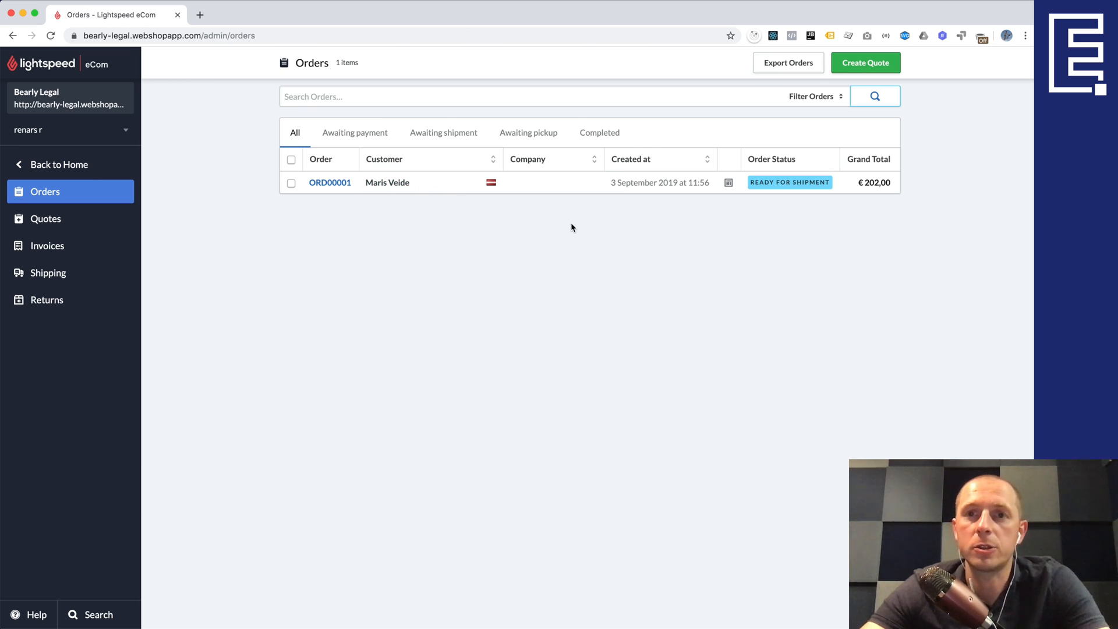
pyautogui.moveTo(642, 184)
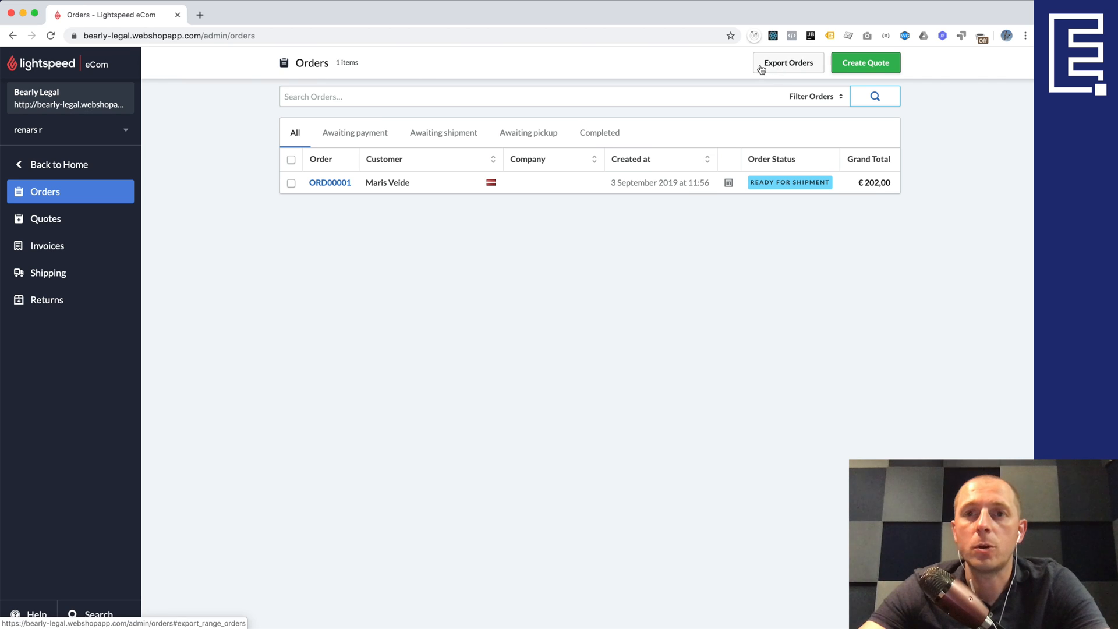
pyautogui.click(787, 63)
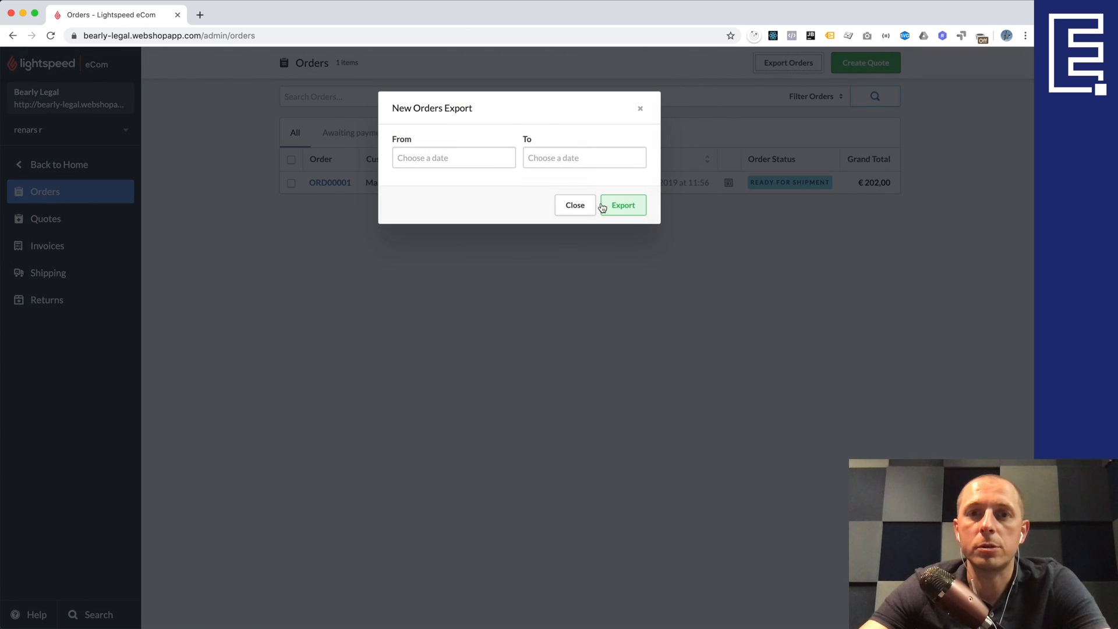
pyautogui.click(621, 204)
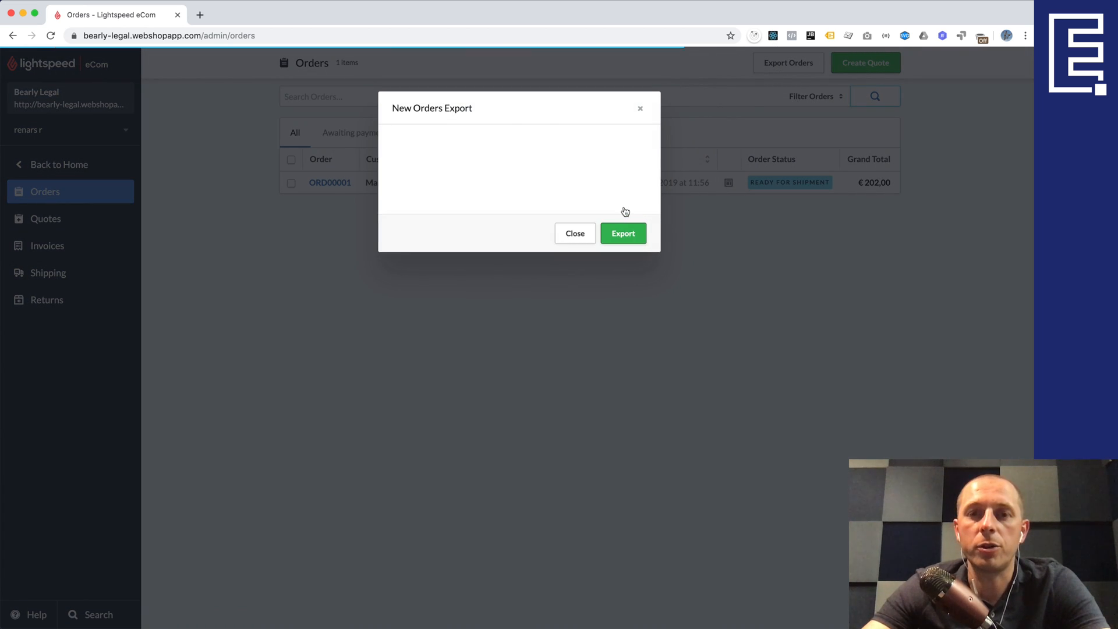
pyautogui.click(574, 233)
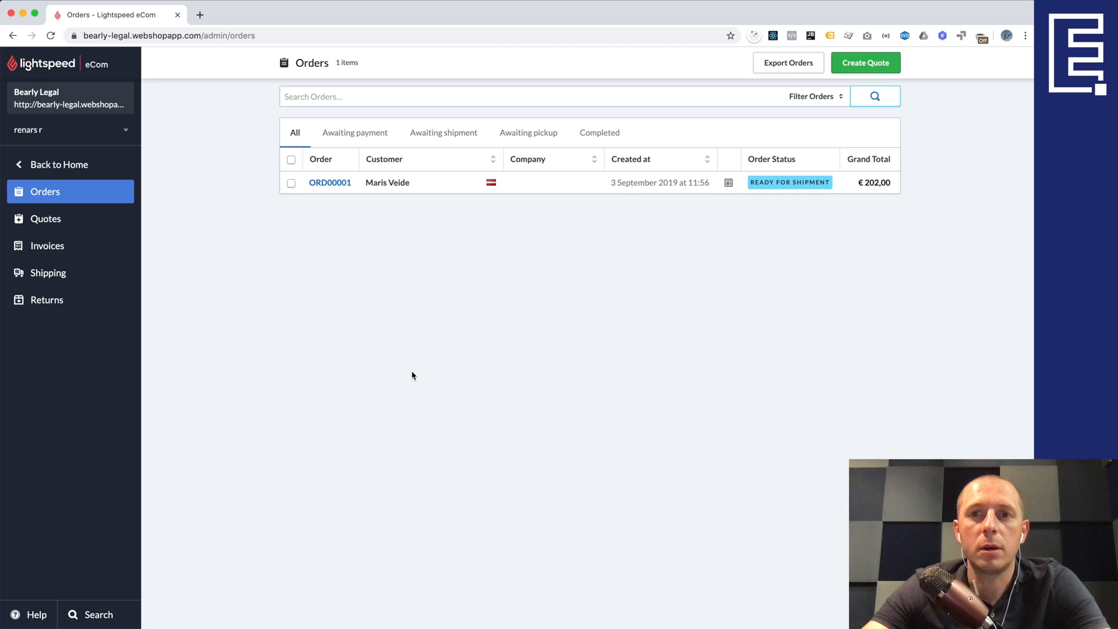
pyautogui.moveTo(70, 165)
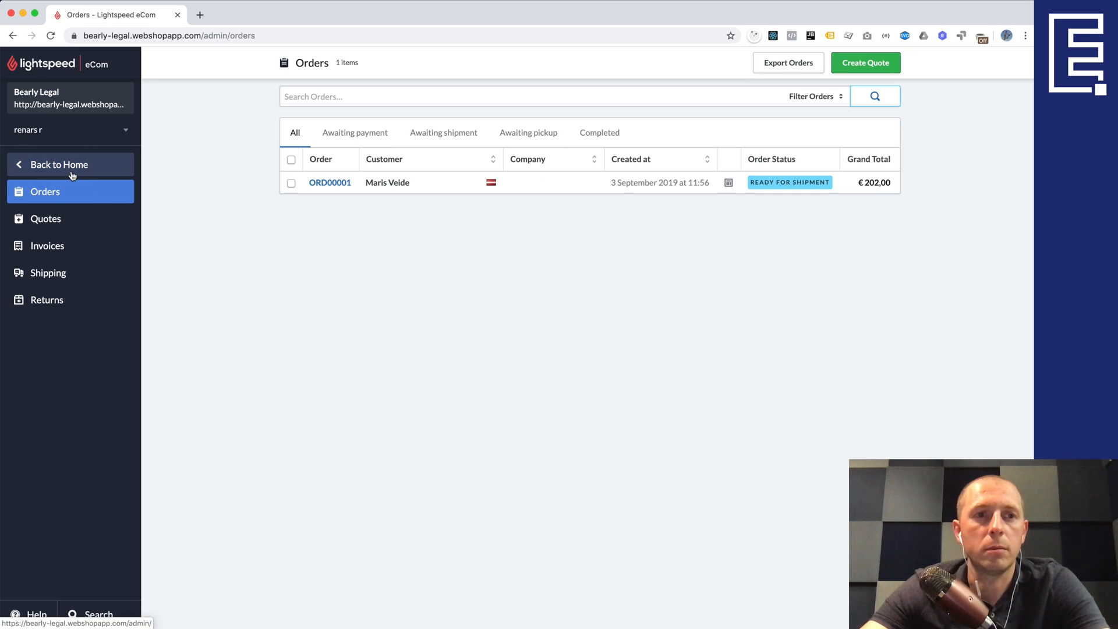
# Download the newest Orders export CSV from Tools > Exports and reveal it in Finder
pyautogui.click(60, 164)
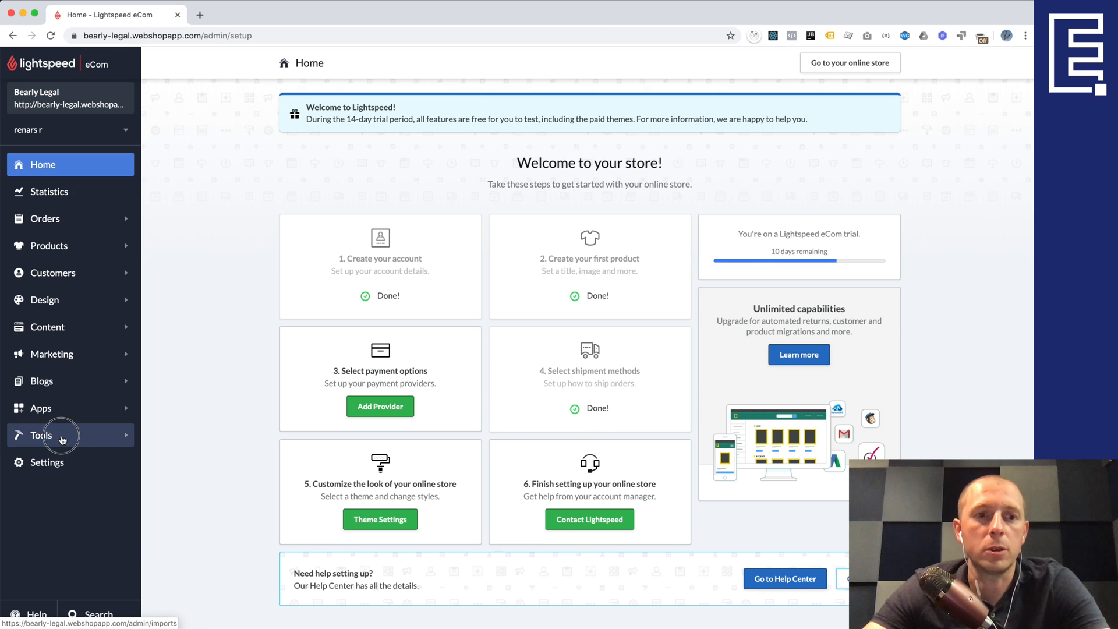
pyautogui.click(40, 435)
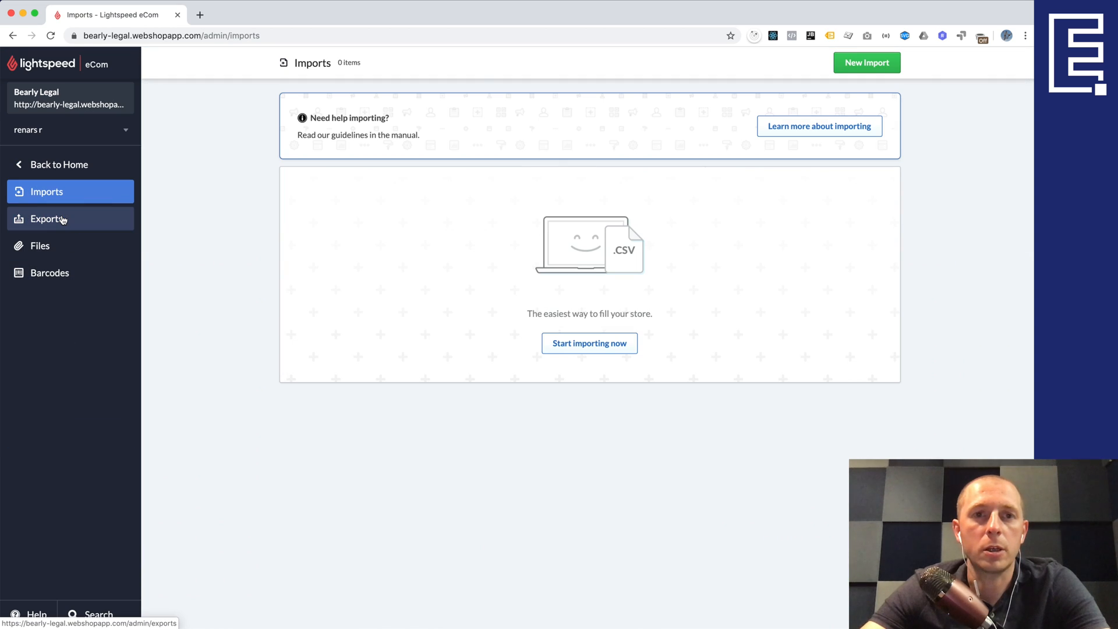
pyautogui.click(45, 218)
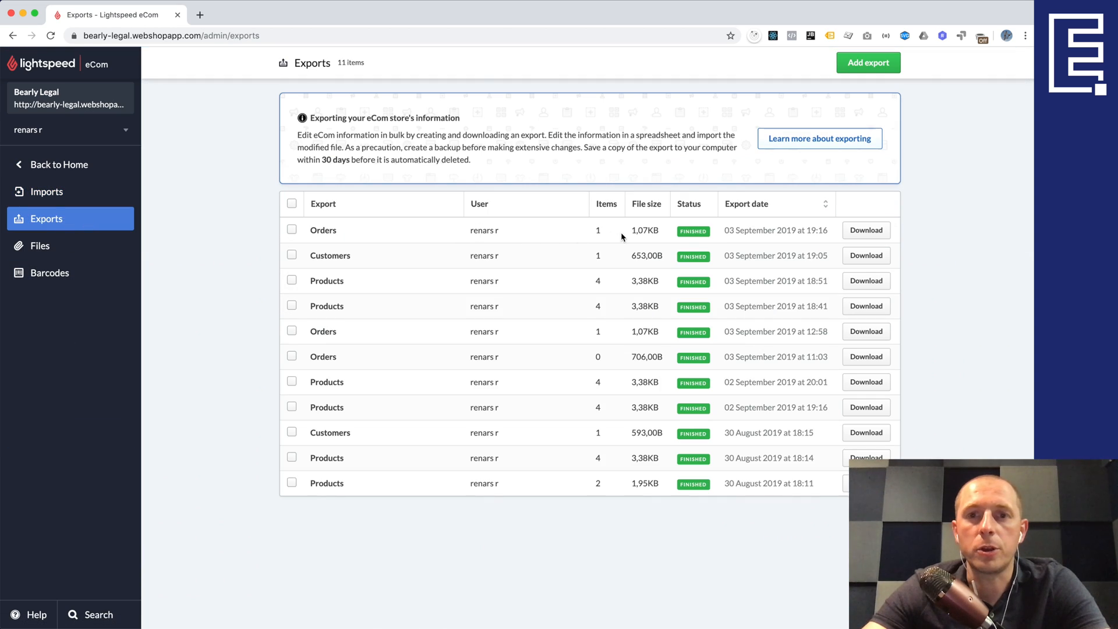
pyautogui.moveTo(690, 231)
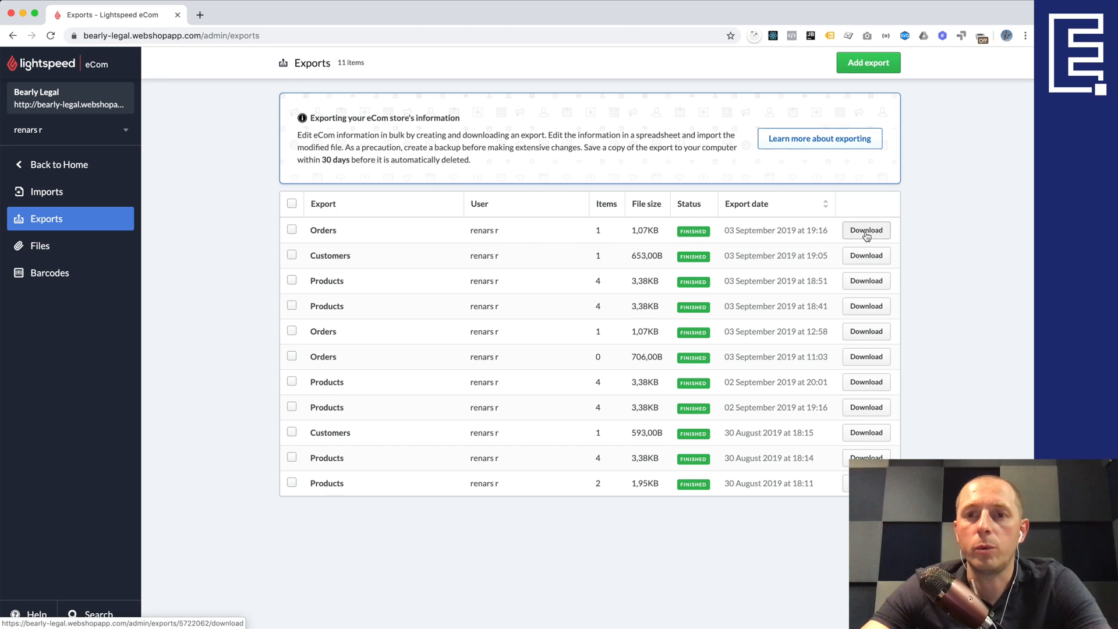
pyautogui.click(866, 230)
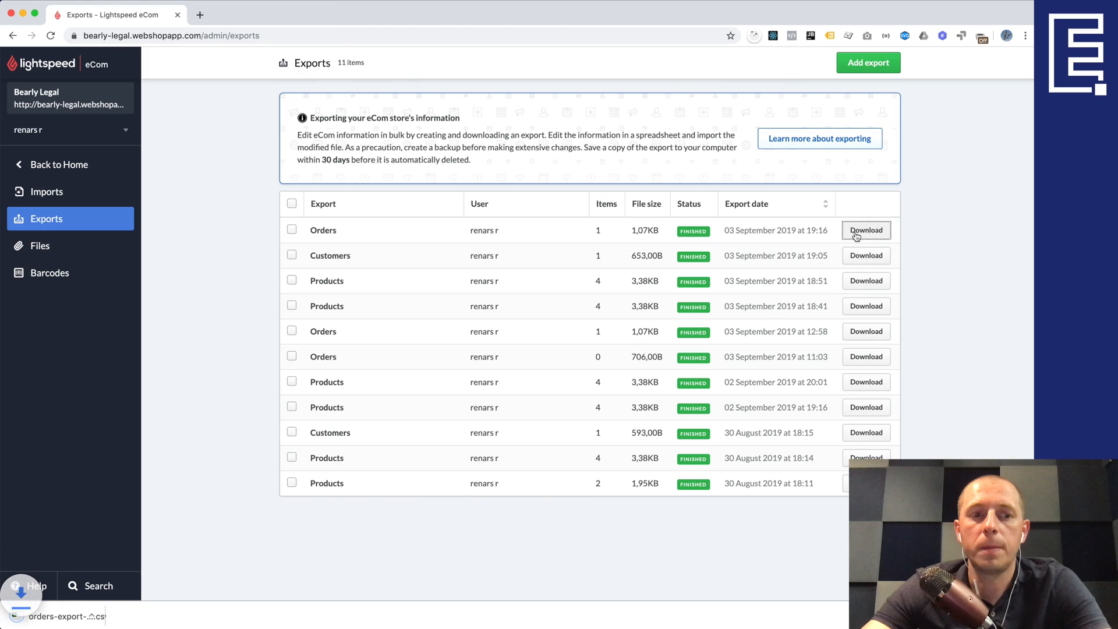
pyautogui.click(866, 230)
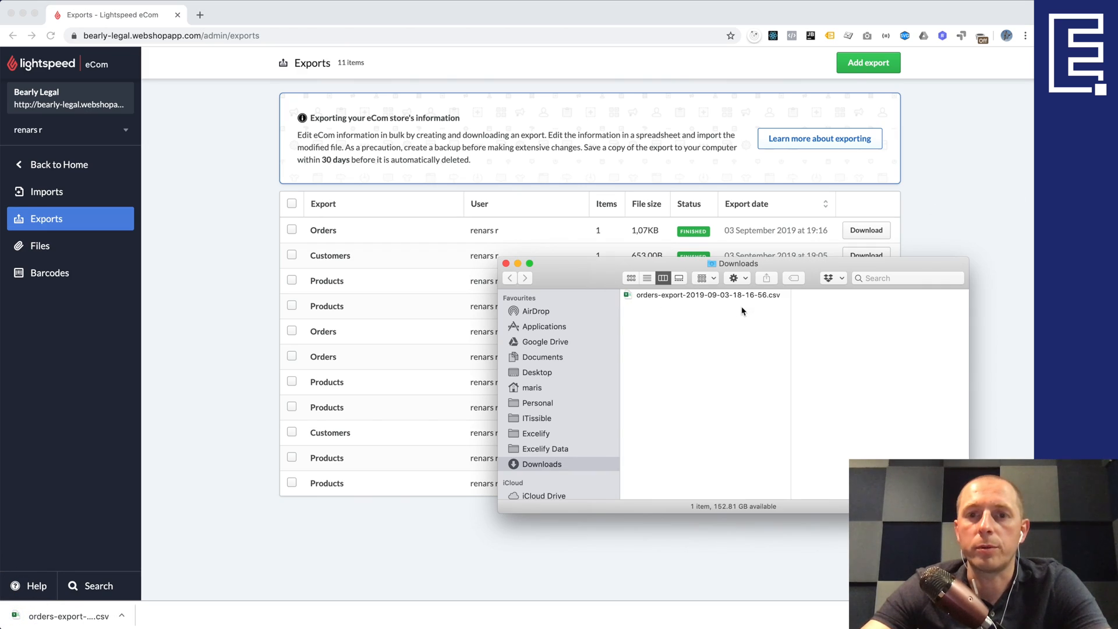
pyautogui.click(708, 295)
pyautogui.write('lightspeed-')
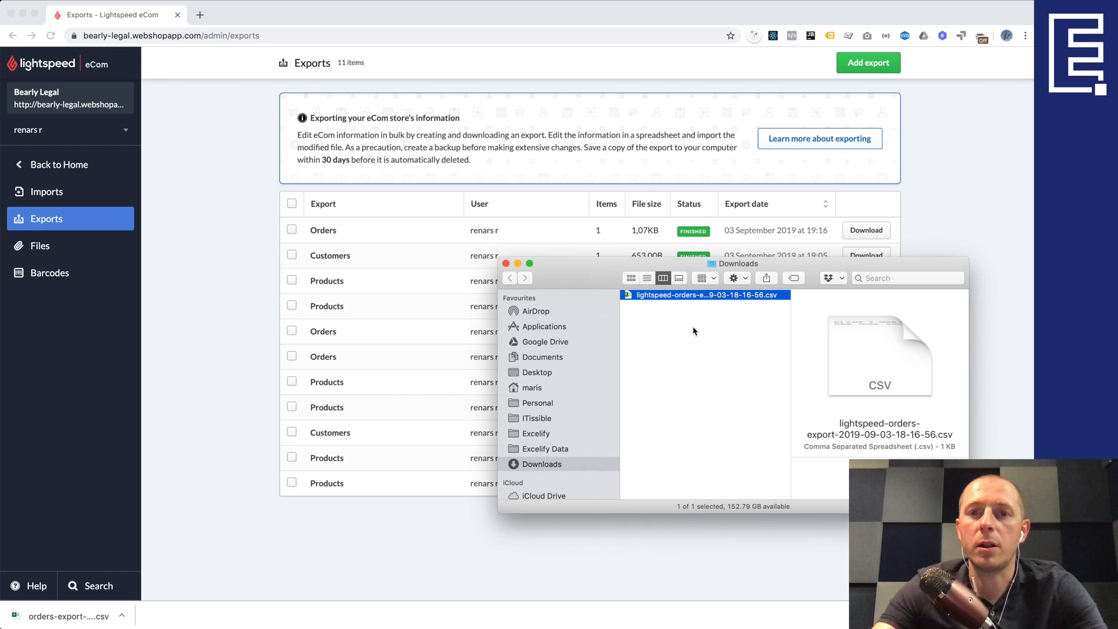
pyautogui.moveTo(772, 331)
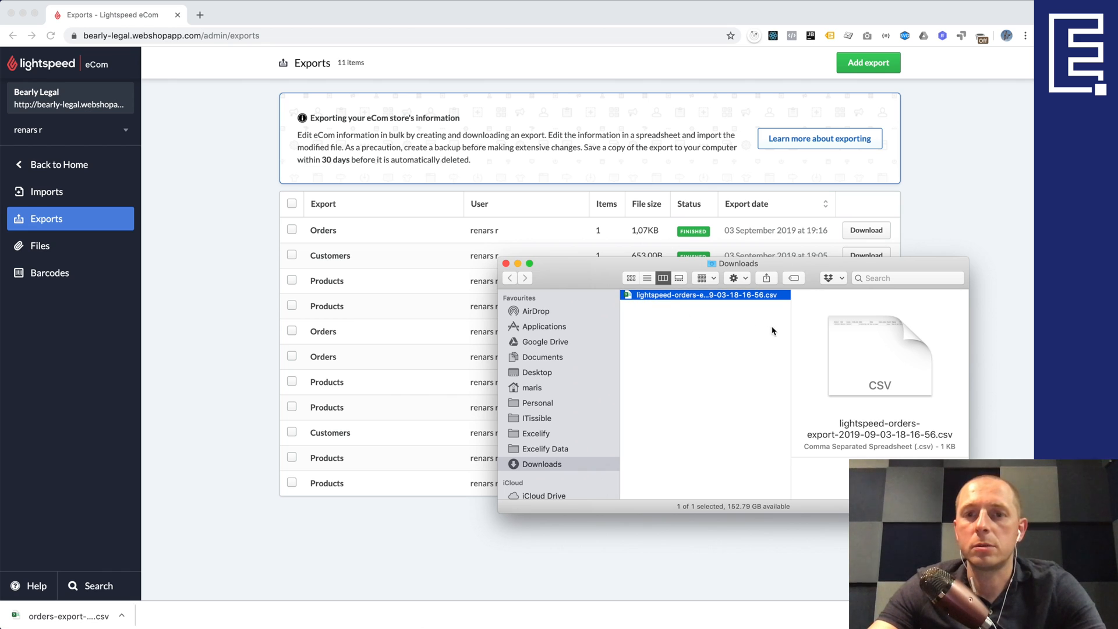
pyautogui.moveTo(688, 299)
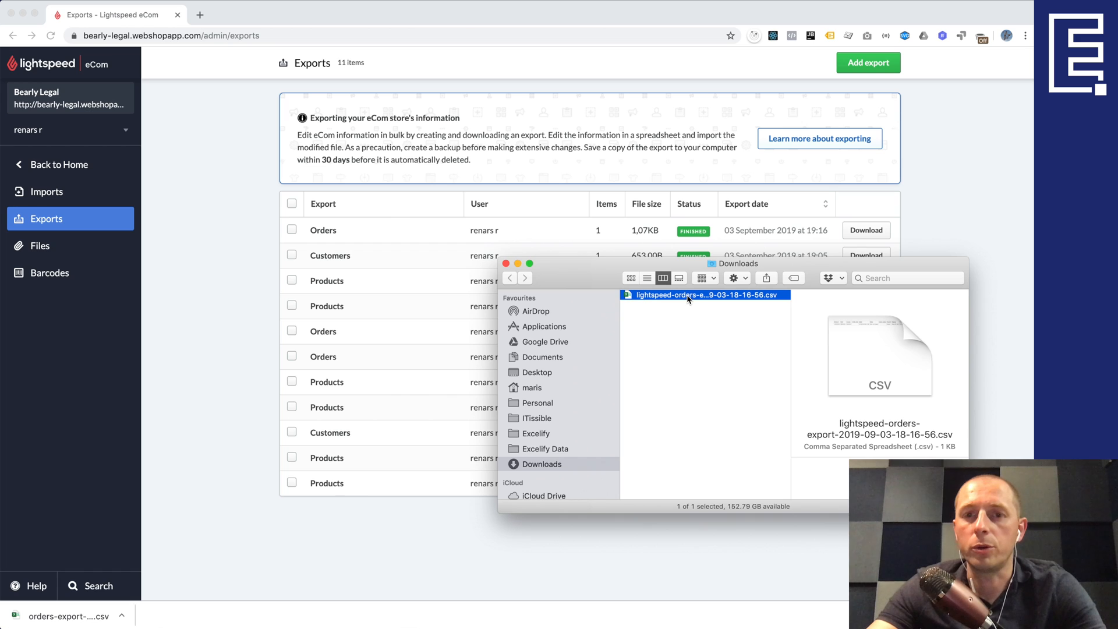
pyautogui.click(257, 14)
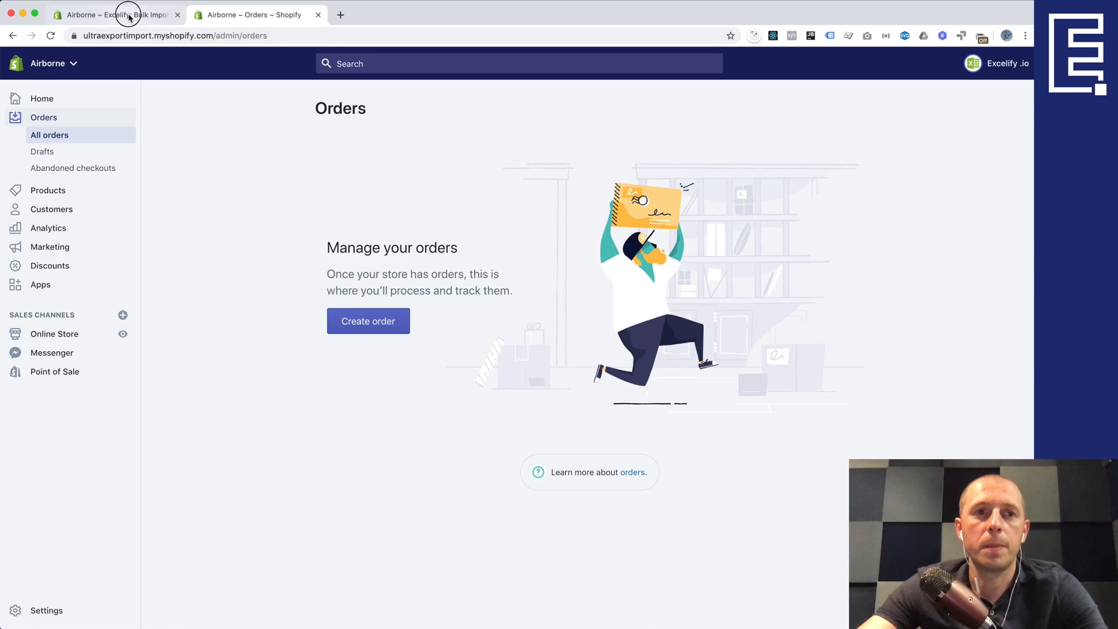
# Upload the lightspeed-orders-export CSV from Downloads into Excelify's import
pyautogui.click(114, 14)
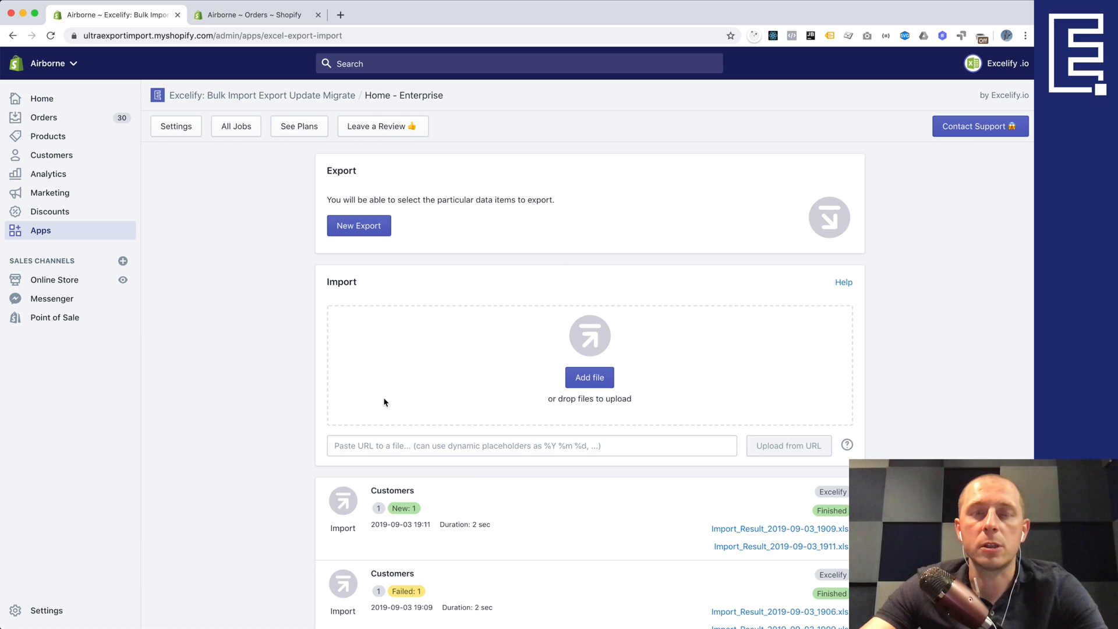
pyautogui.click(589, 377)
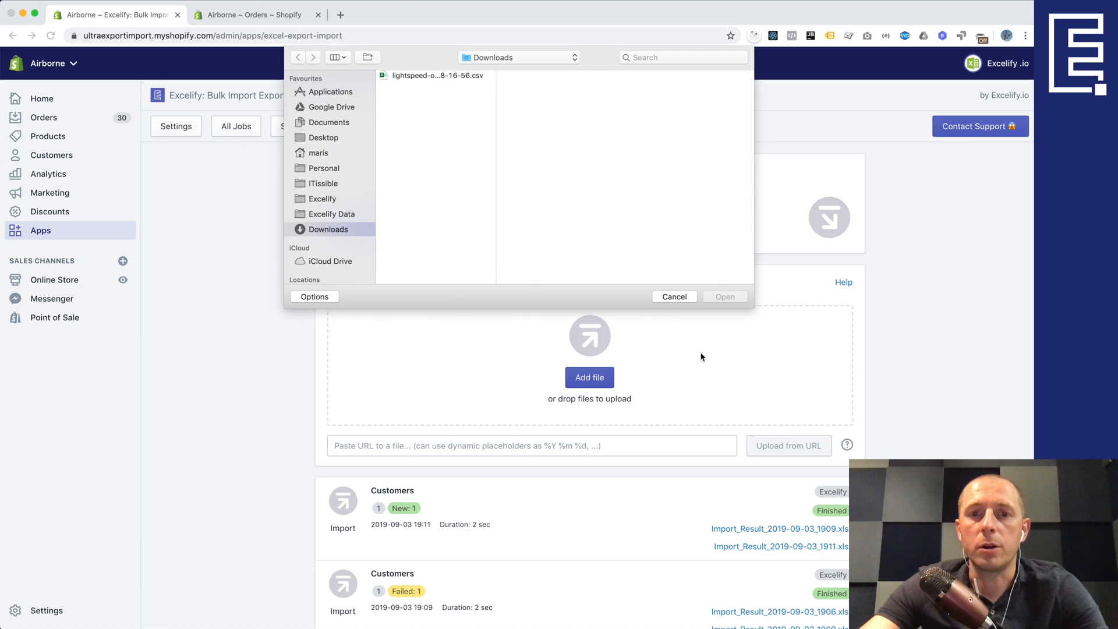
pyautogui.click(674, 296)
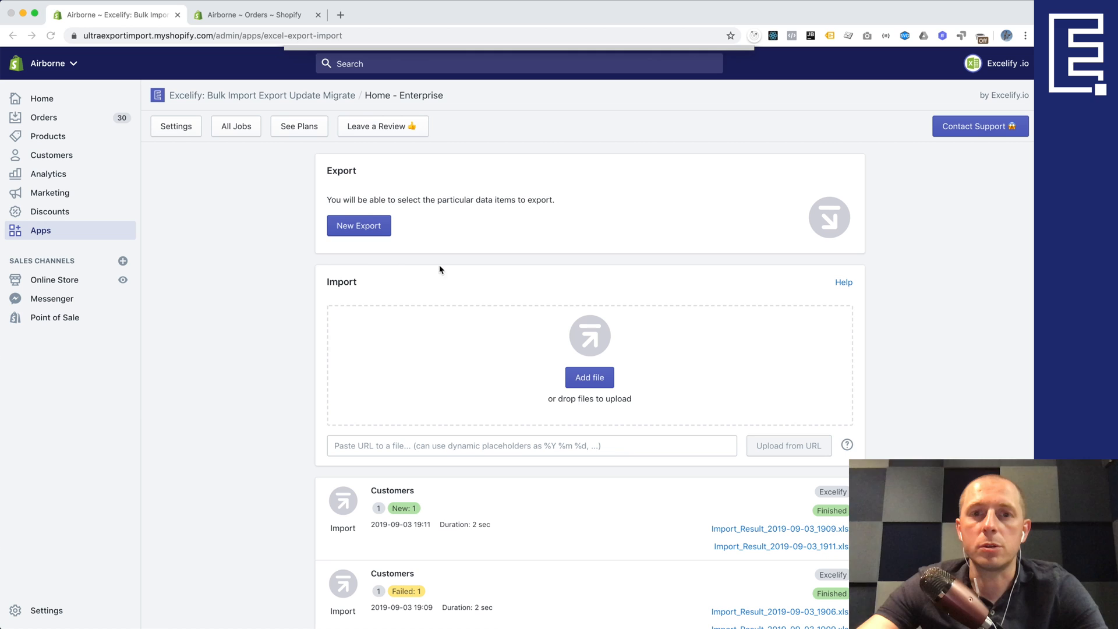
pyautogui.click(589, 377)
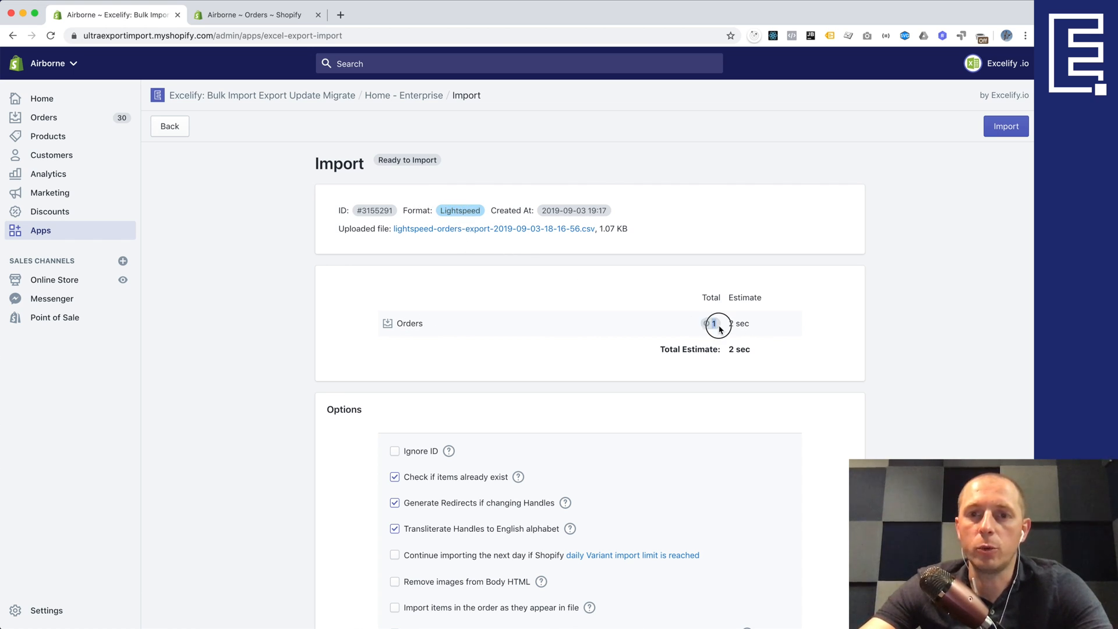
pyautogui.moveTo(579, 334)
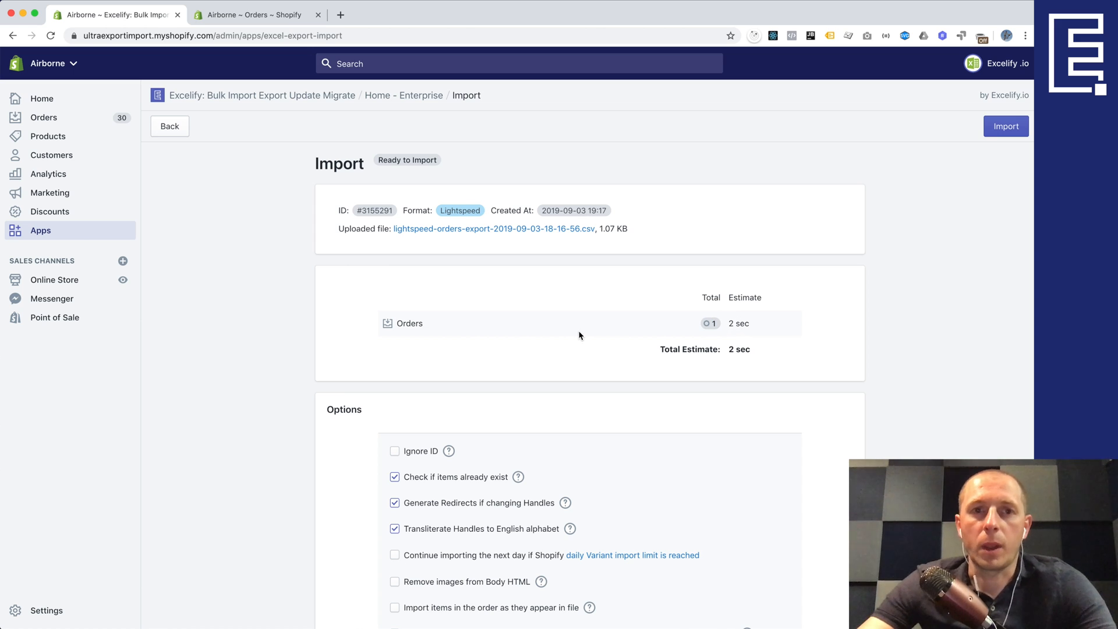
pyautogui.scroll(-3)
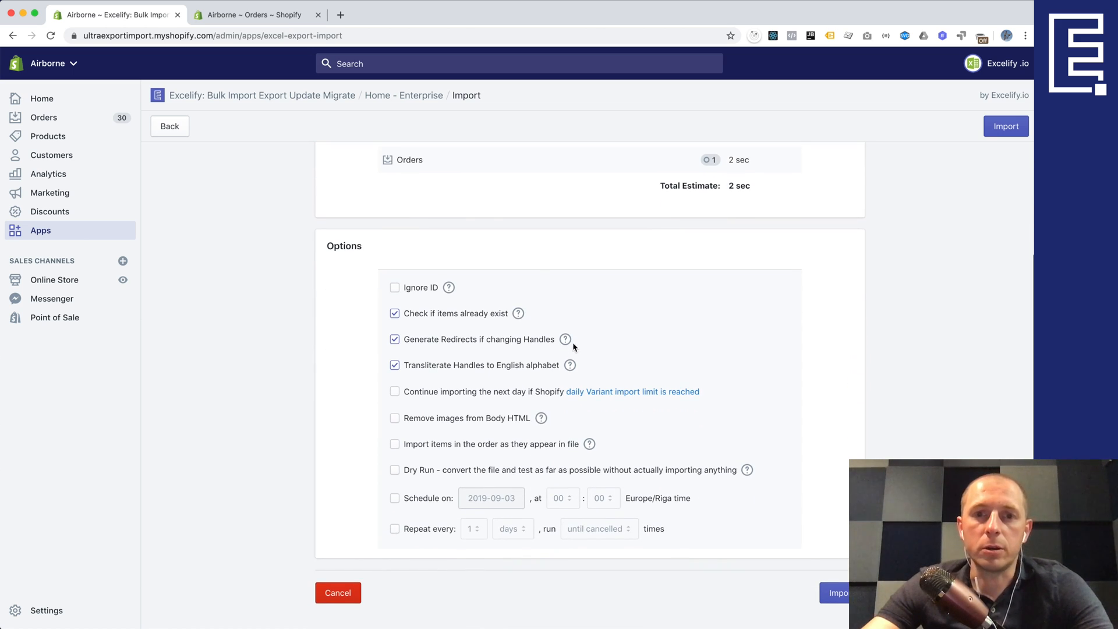
pyautogui.scroll(3)
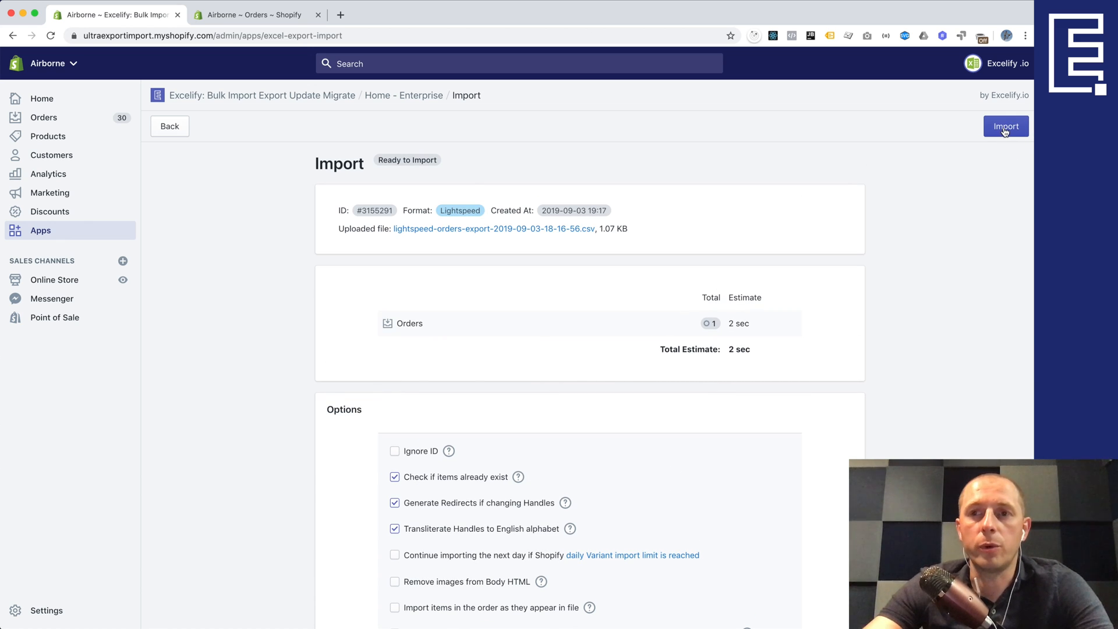
pyautogui.moveTo(644, 312)
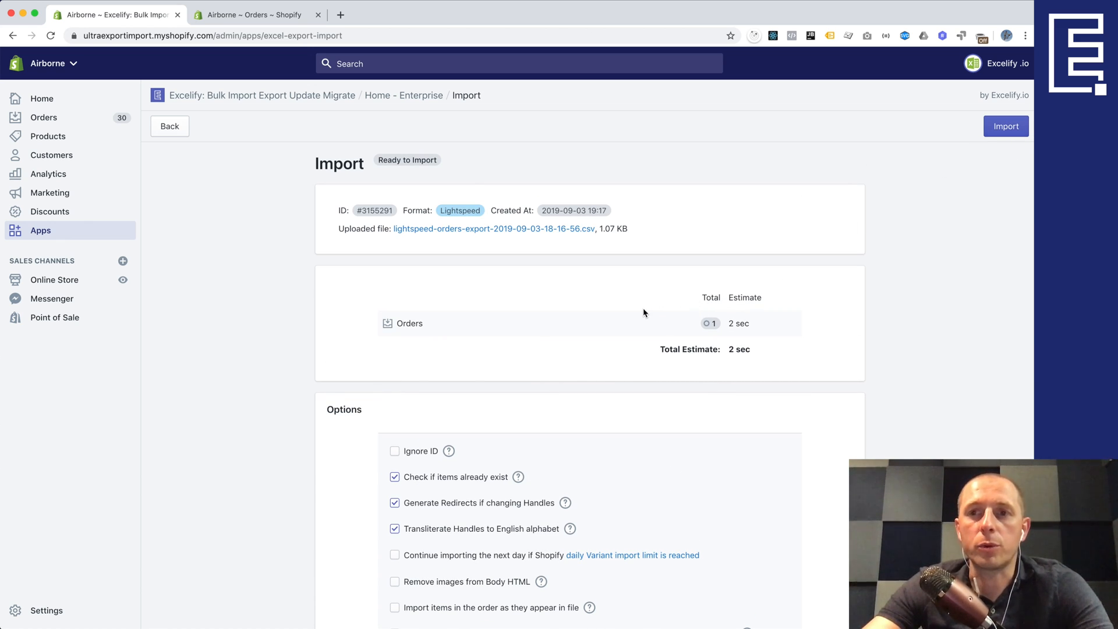
pyautogui.scroll(-3)
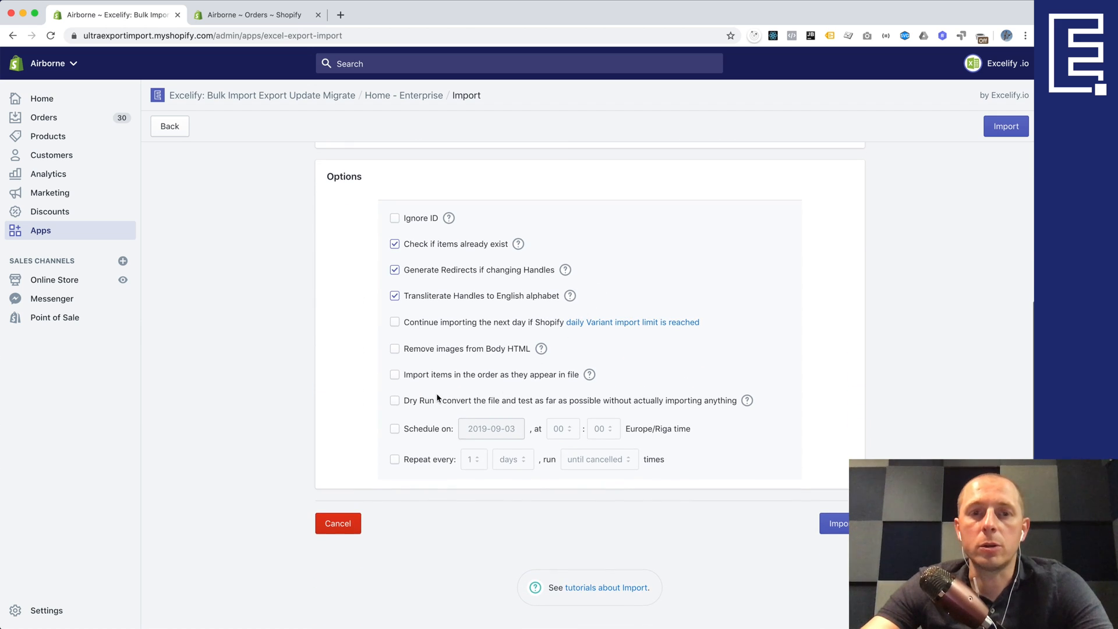
pyautogui.click(394, 400)
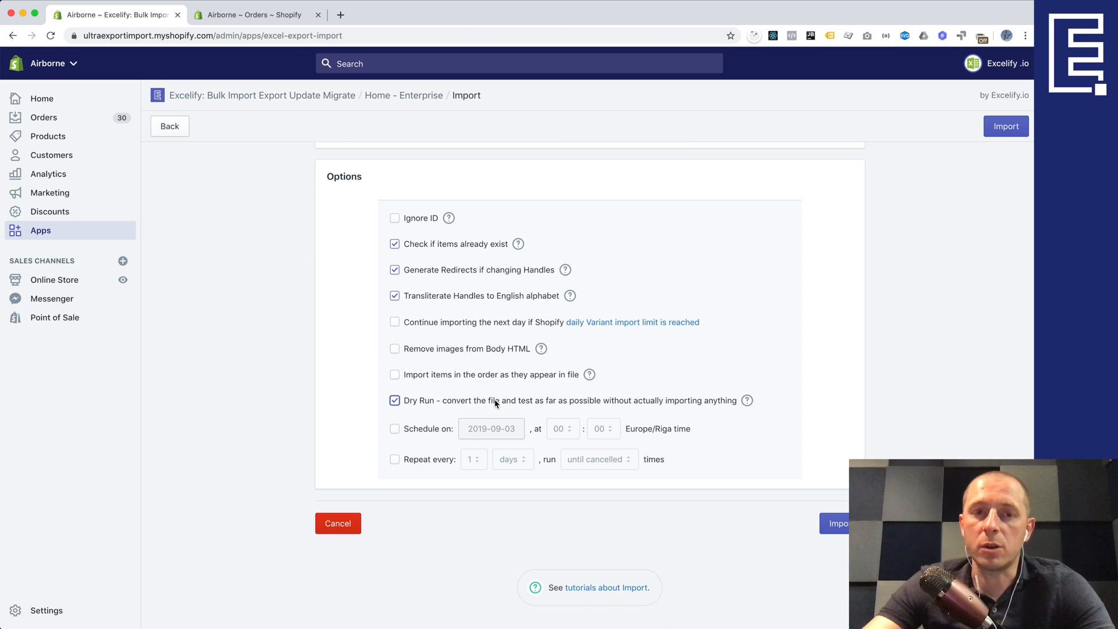
pyautogui.scroll(3)
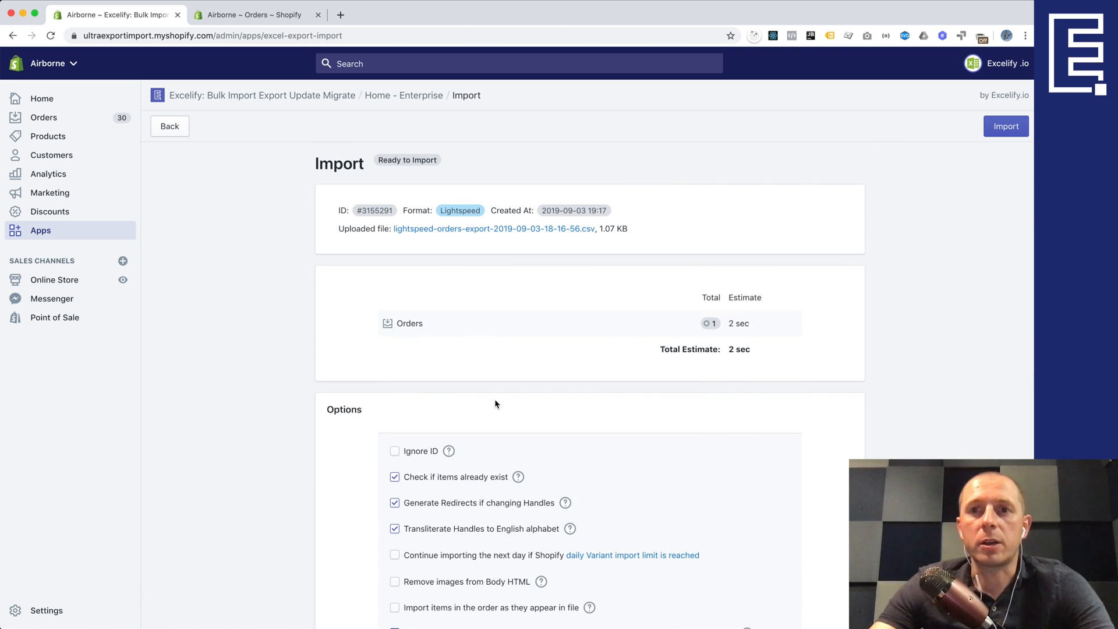
pyautogui.scroll(-3)
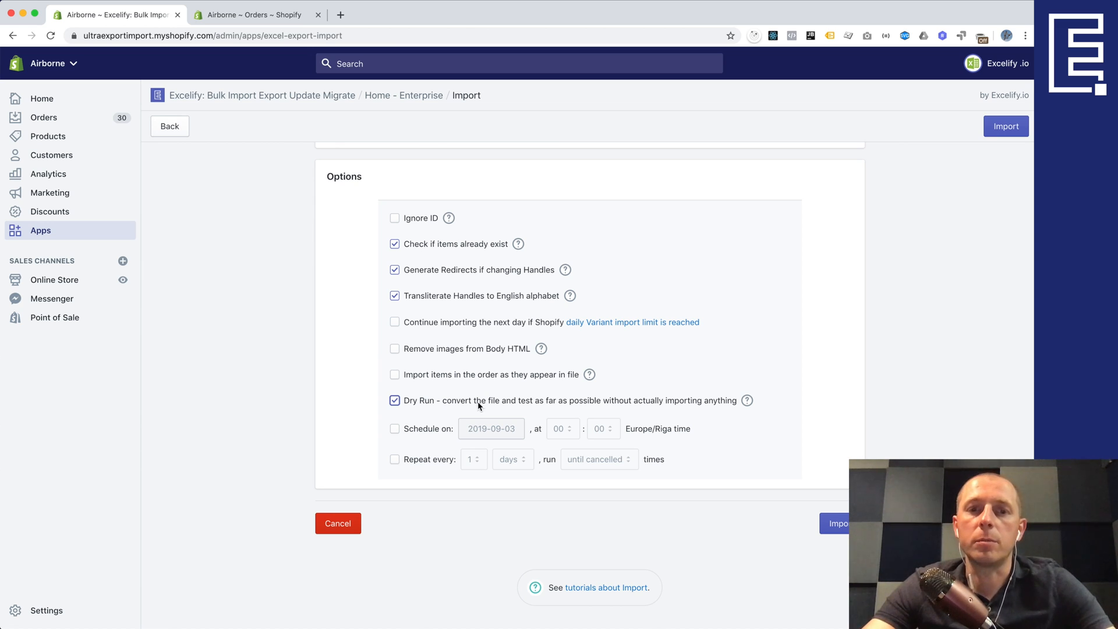
pyautogui.click(394, 400)
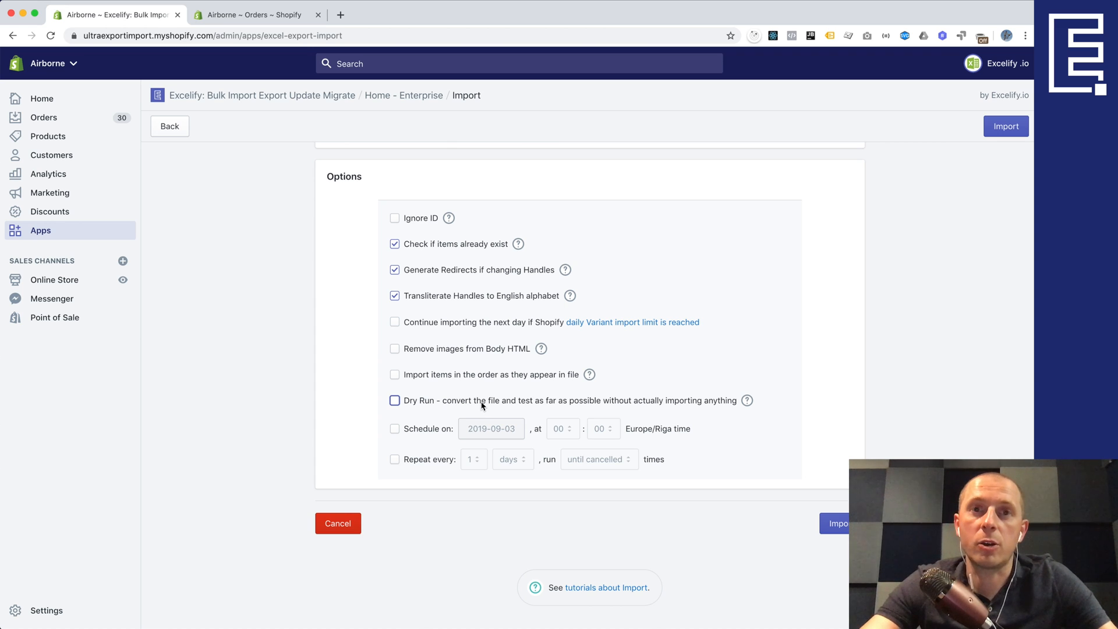
pyautogui.scroll(3)
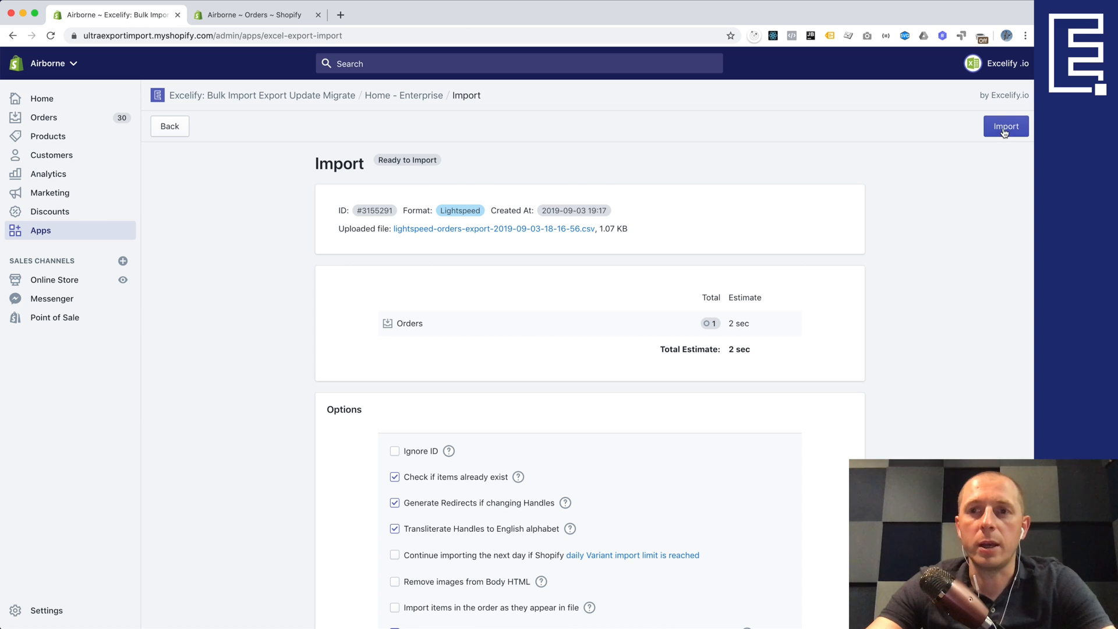
# Run the one-order import and open the downloaded Import_Result workbook in Excel
pyautogui.click(1005, 126)
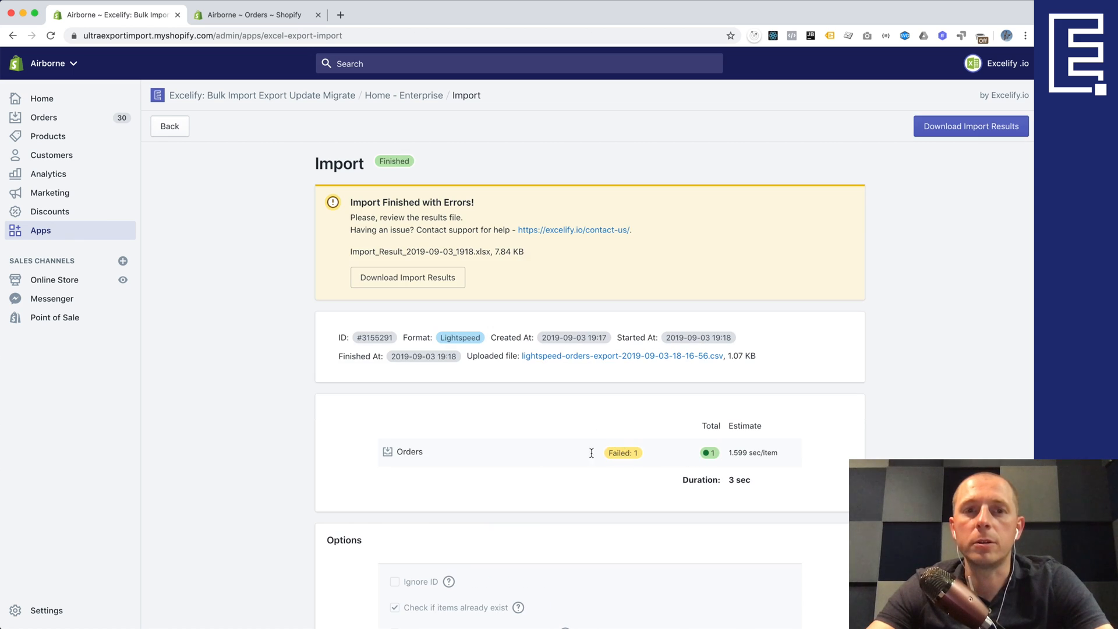
pyautogui.scroll(-3)
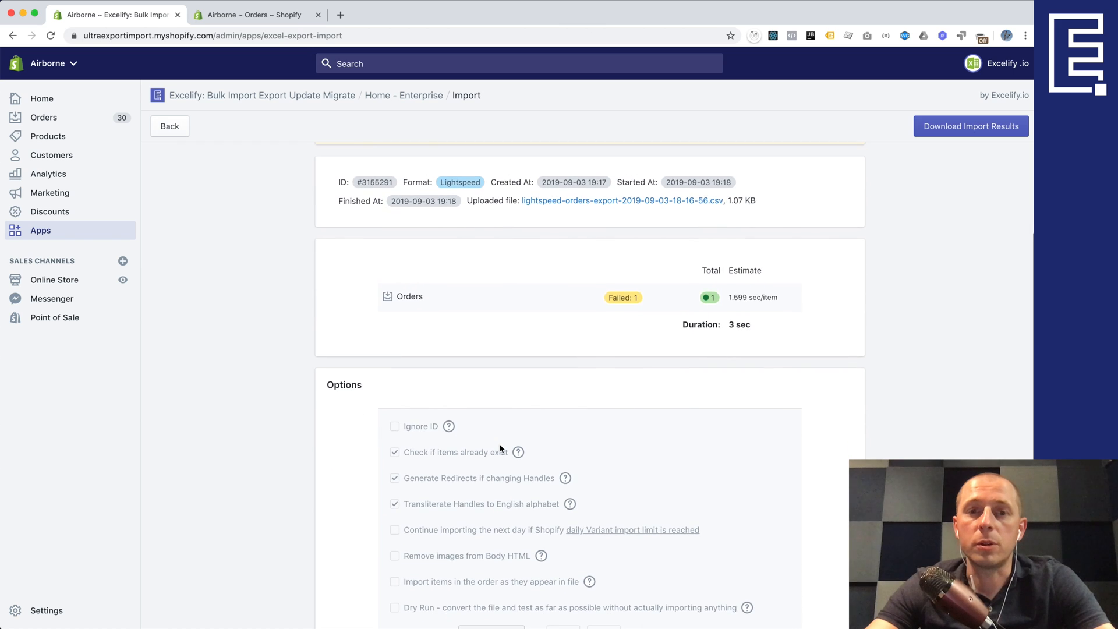
pyautogui.scroll(3)
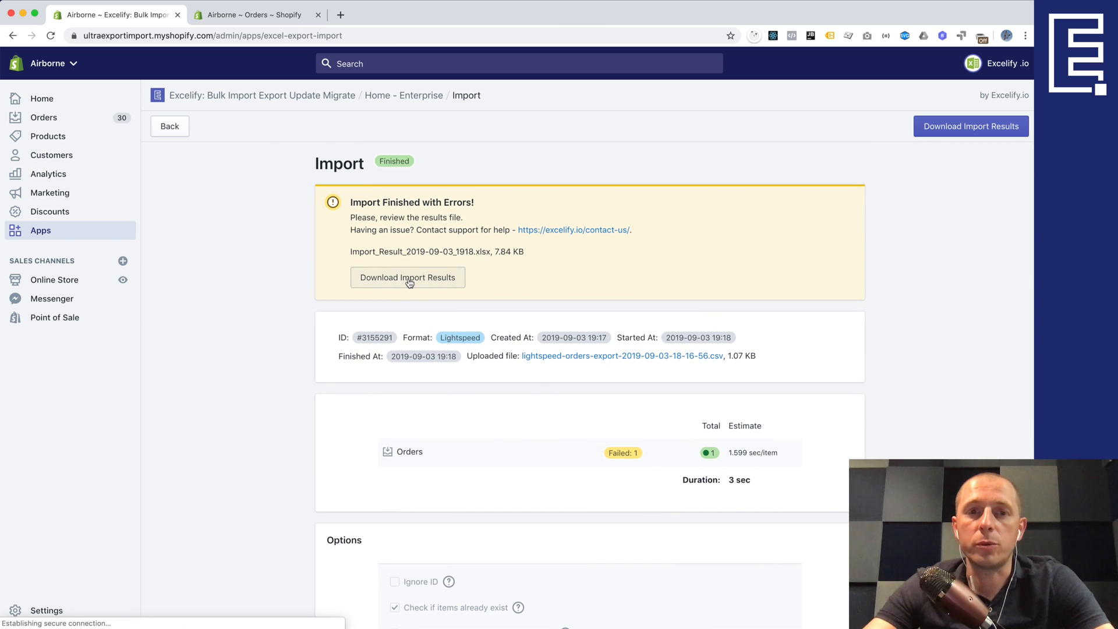
pyautogui.click(407, 277)
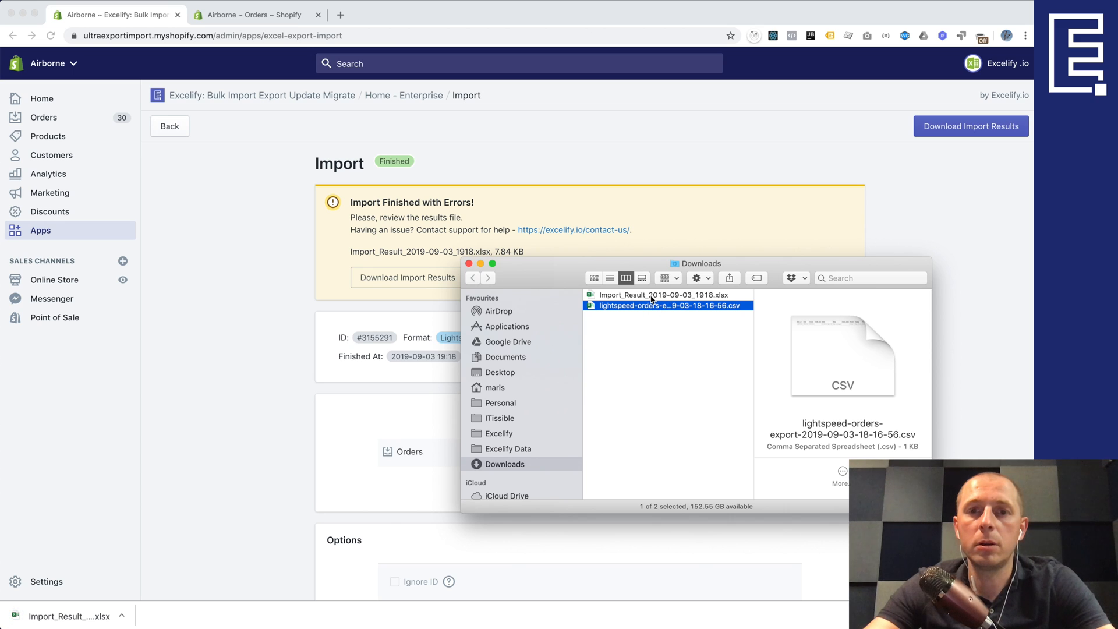
pyautogui.click(659, 295)
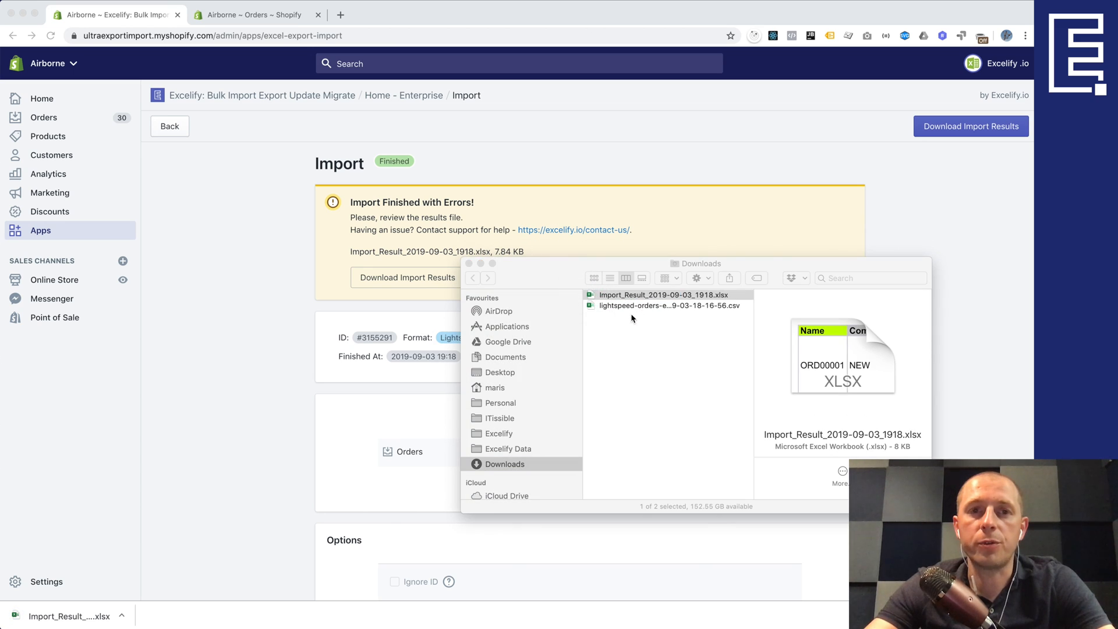
pyautogui.doubleClick(660, 295)
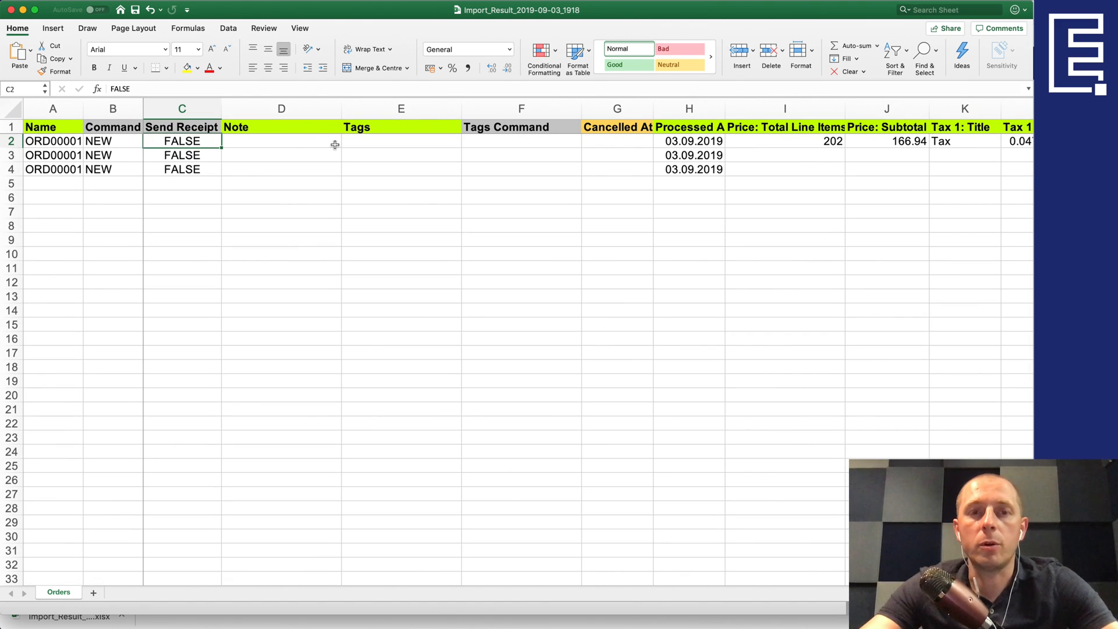
pyautogui.moveTo(431, 157)
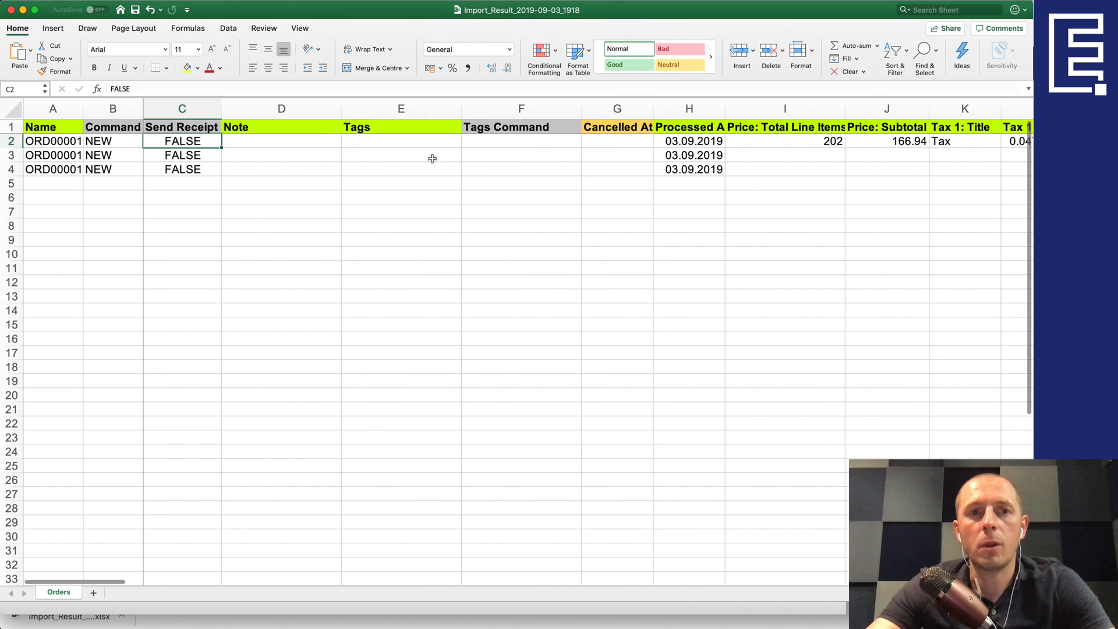
# Scroll right through the Lightspeed metafield columns, checking the Self-Made supplier value
pyautogui.hscroll(3)
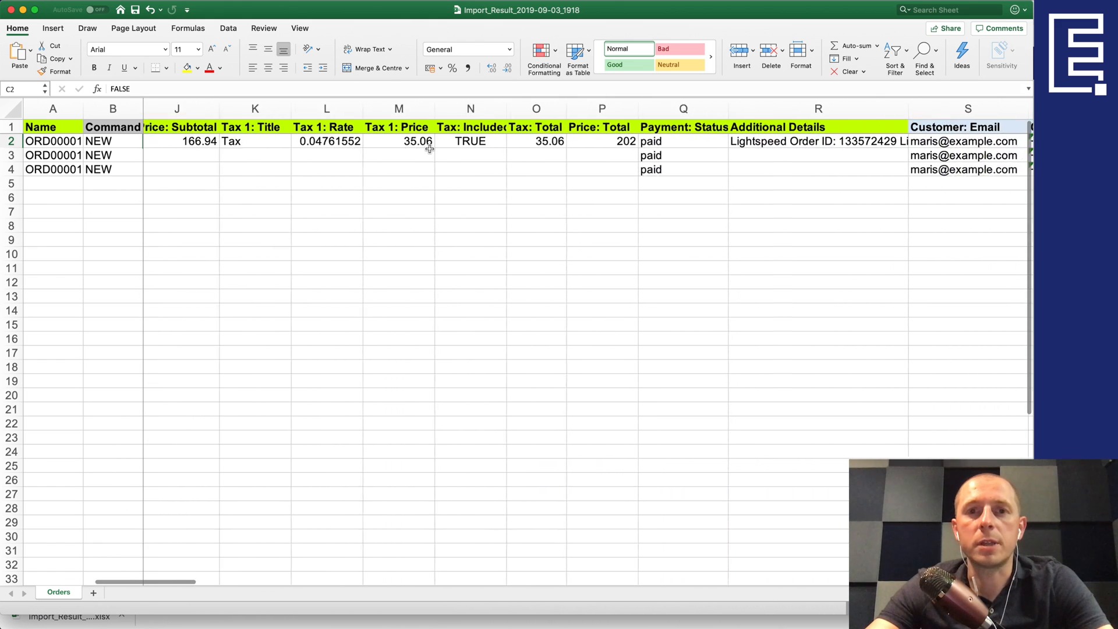
pyautogui.hscroll(3)
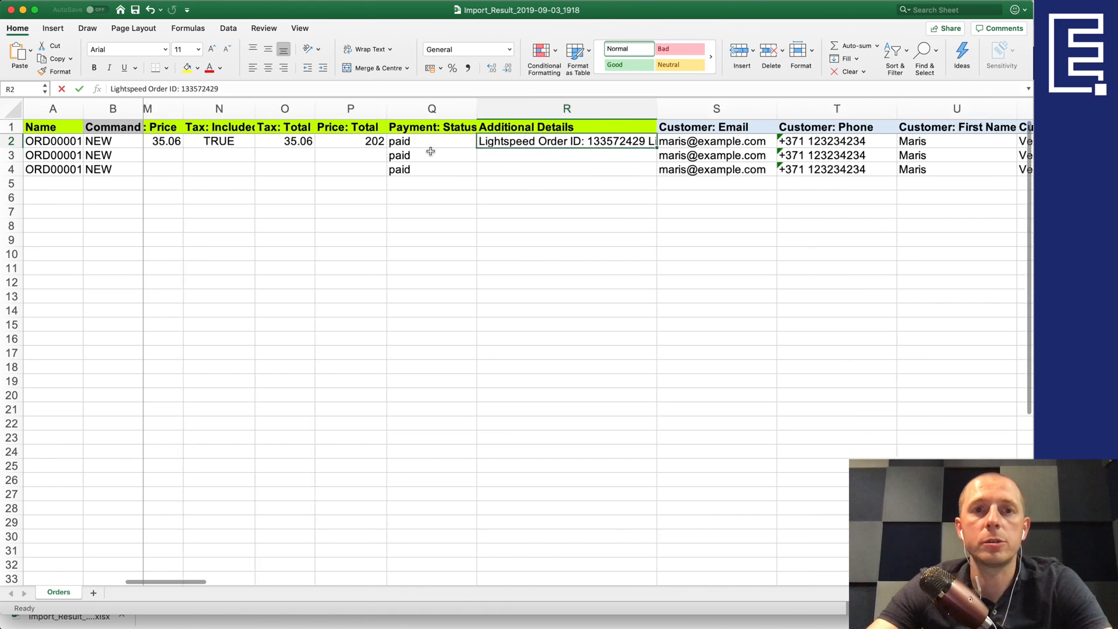
pyautogui.hscroll(3)
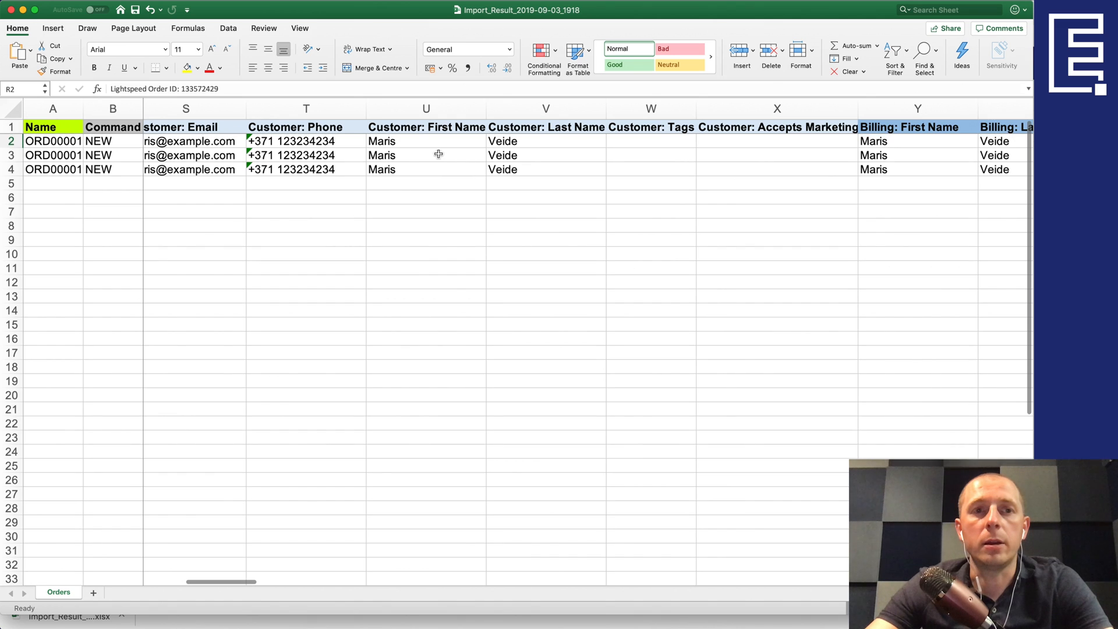
pyautogui.hscroll(3)
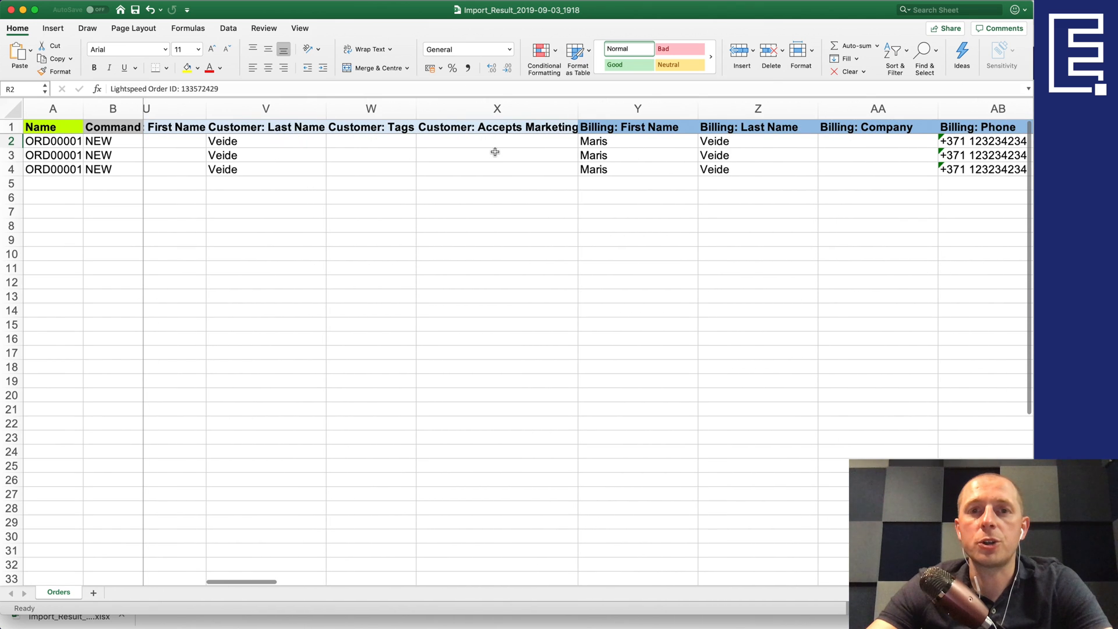
pyautogui.hscroll(3)
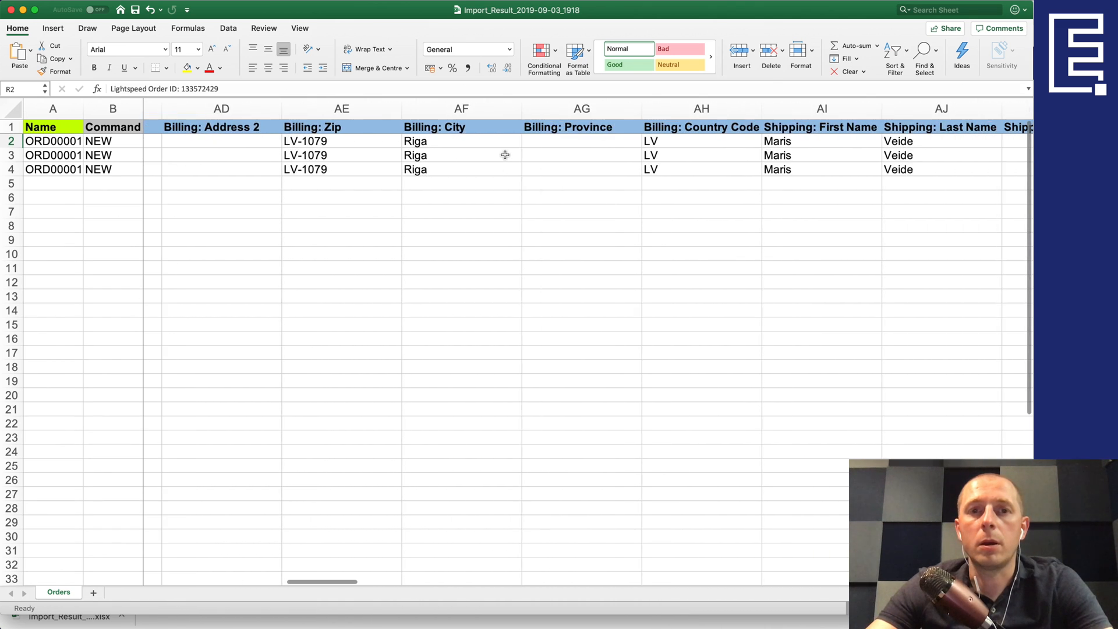
pyautogui.hscroll(3)
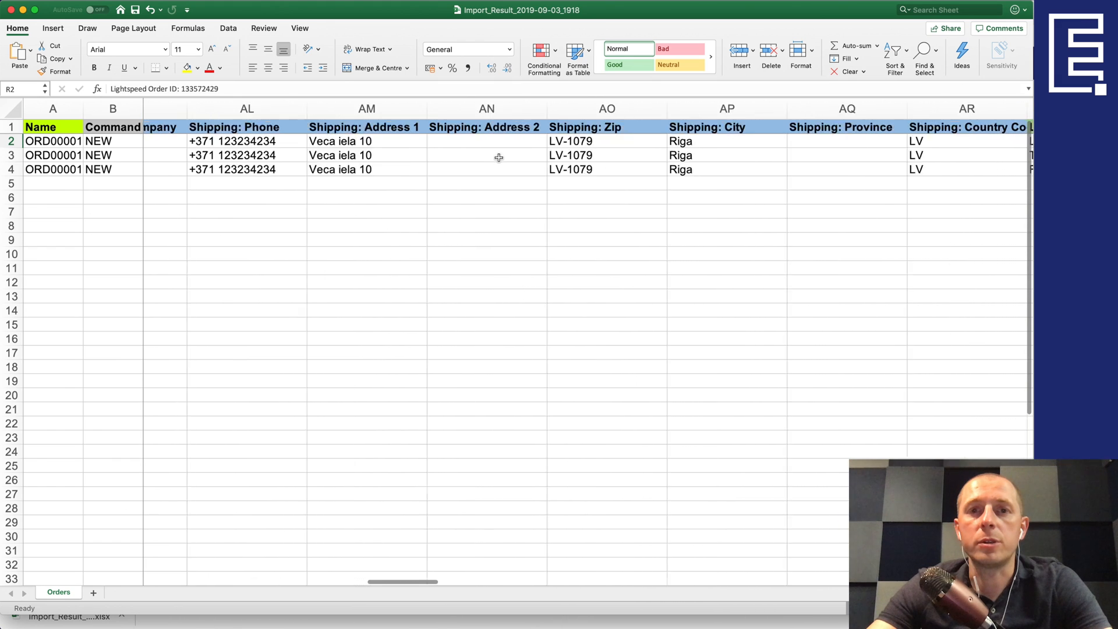
pyautogui.hscroll(3)
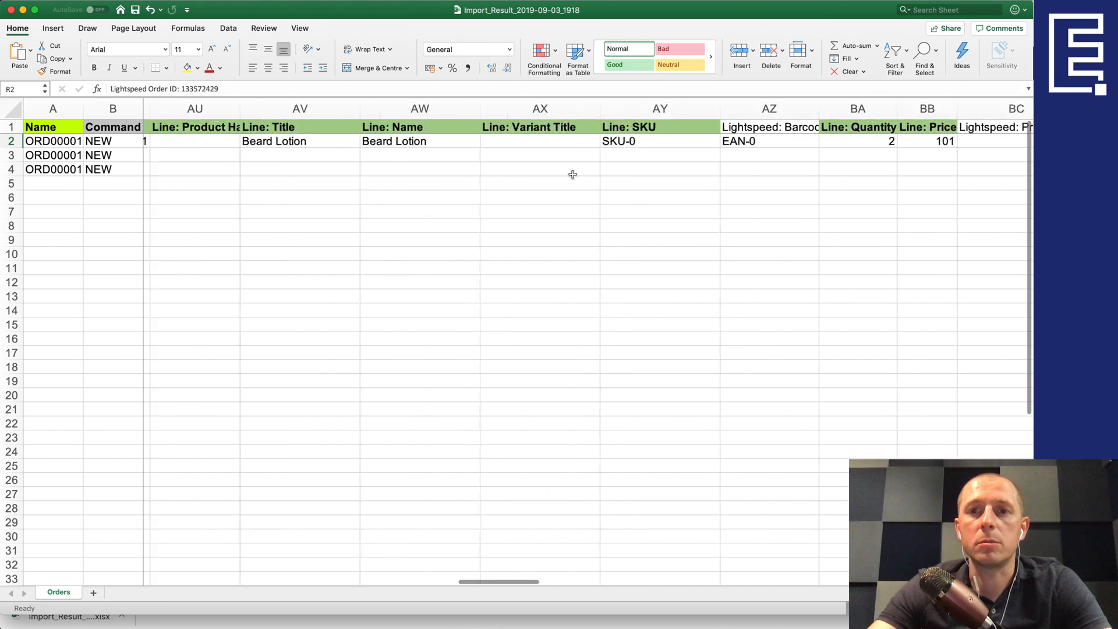
pyautogui.hscroll(3)
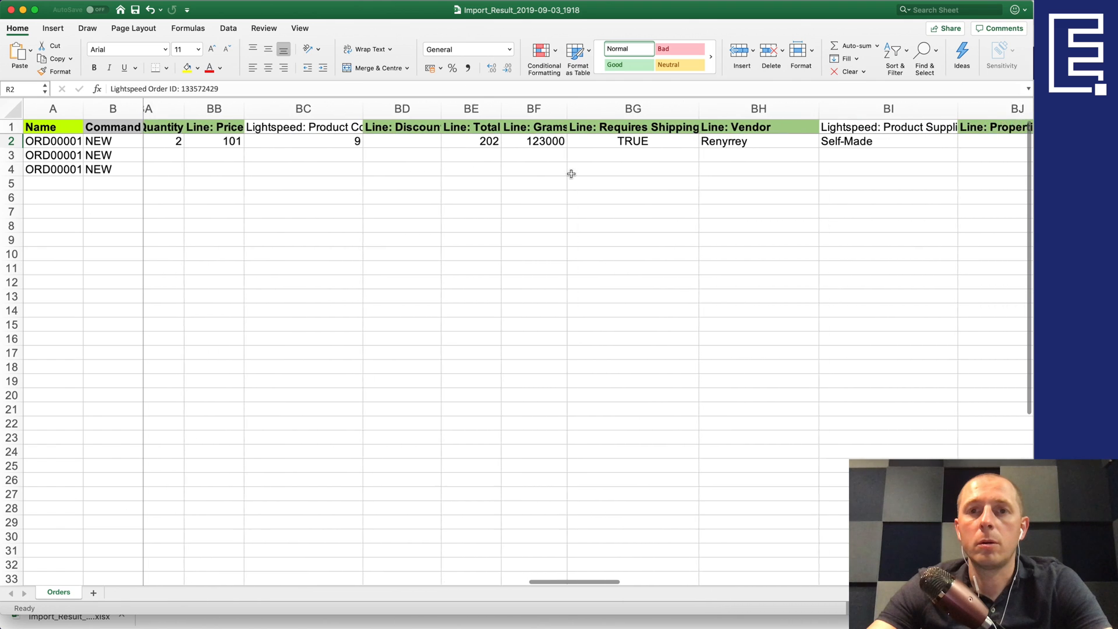
pyautogui.hscroll(3)
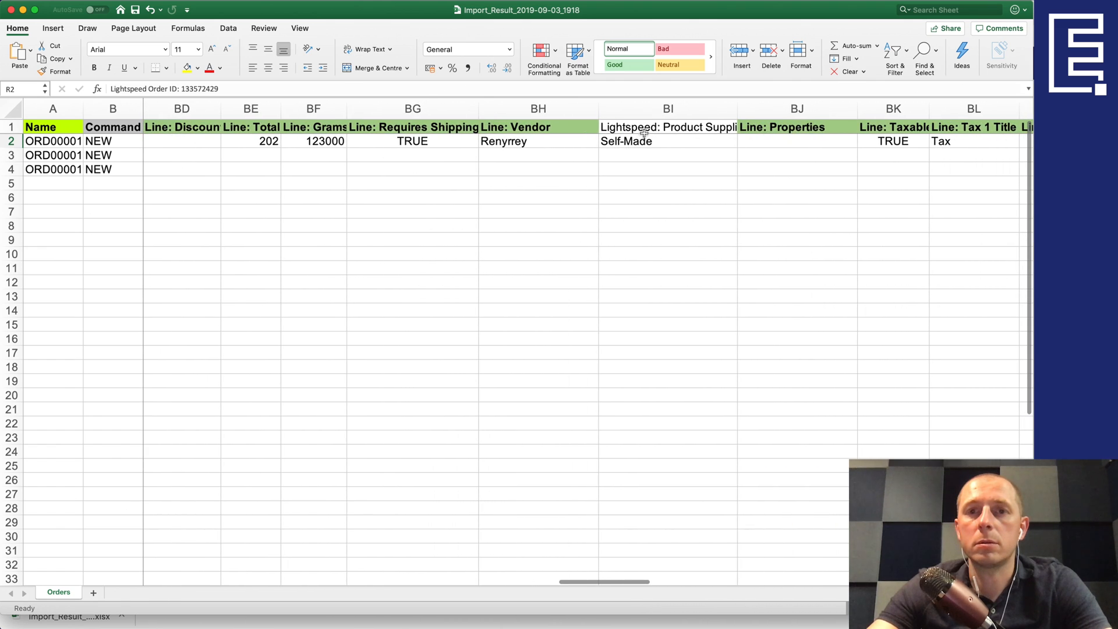
pyautogui.click(675, 140)
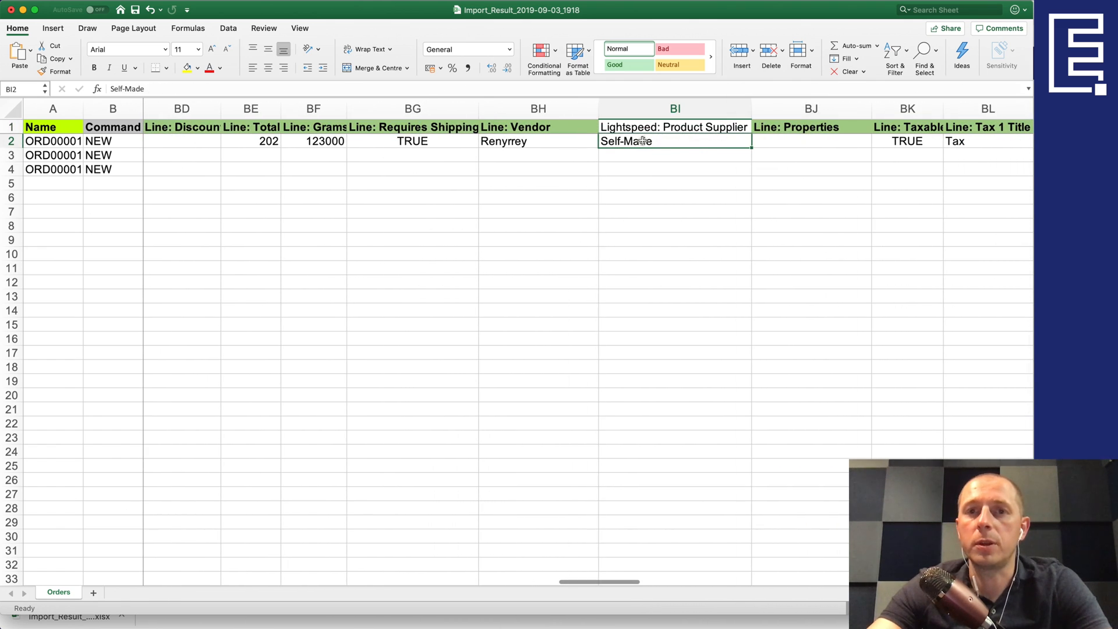
pyautogui.hscroll(3)
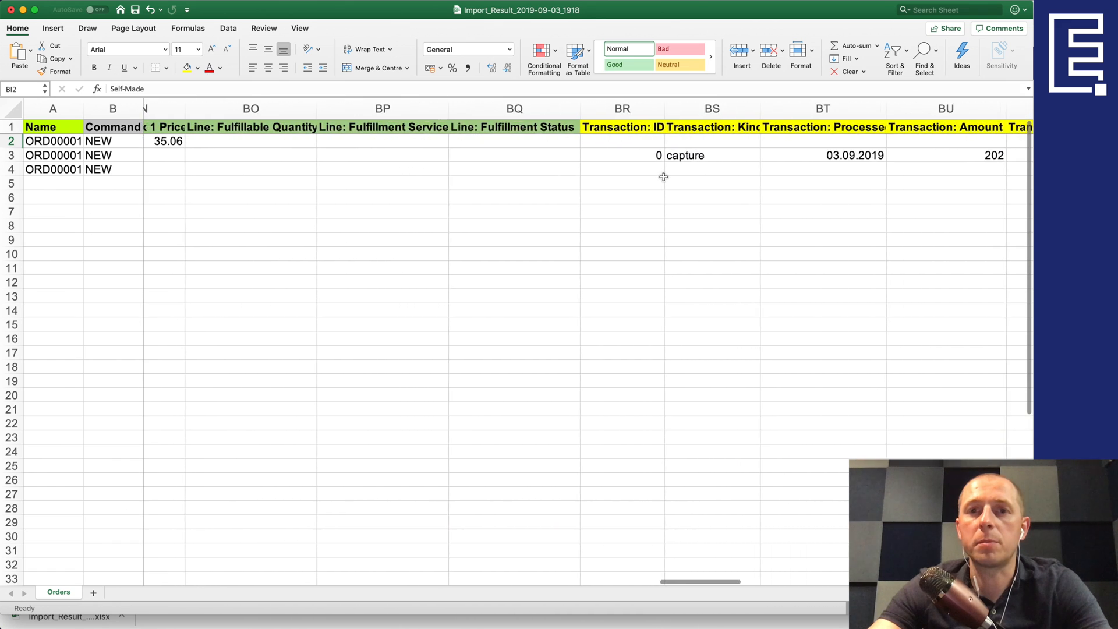
pyautogui.hscroll(3)
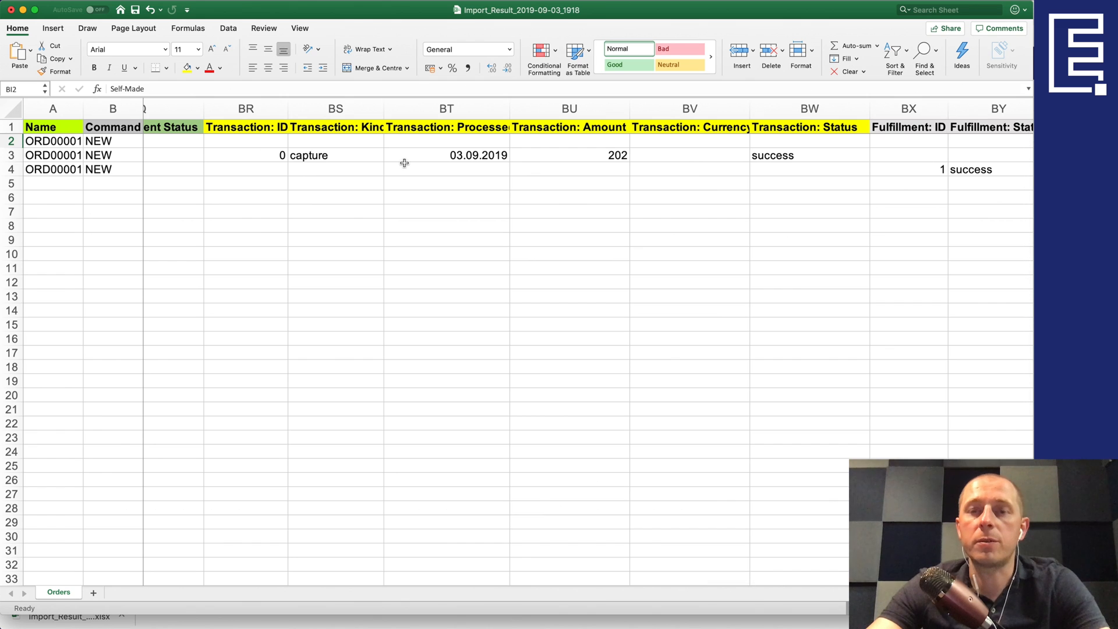
pyautogui.hscroll(-3)
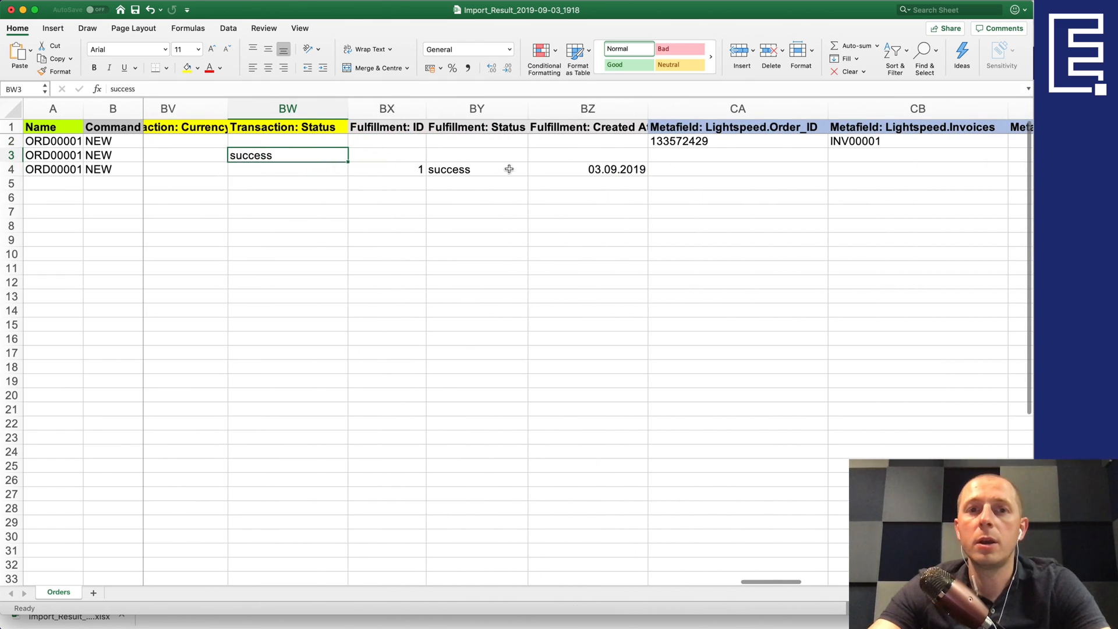
# Review transaction status and order ID 133572429, then reach the Failed rows with invalid-phone comments
pyautogui.click(615, 169)
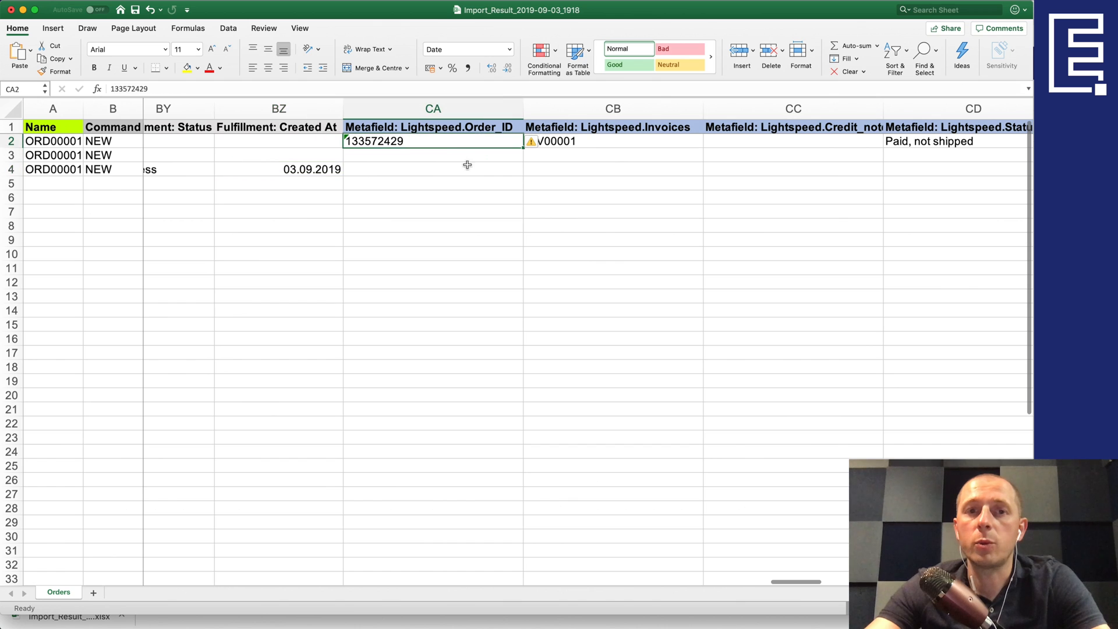
pyautogui.click(612, 140)
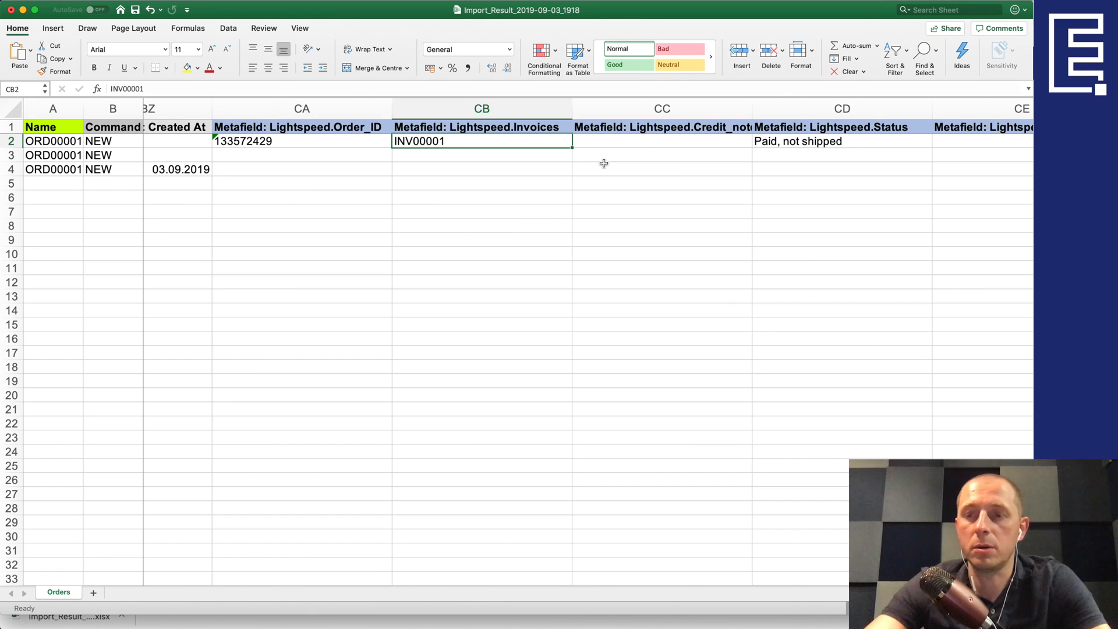
pyautogui.moveTo(535, 131)
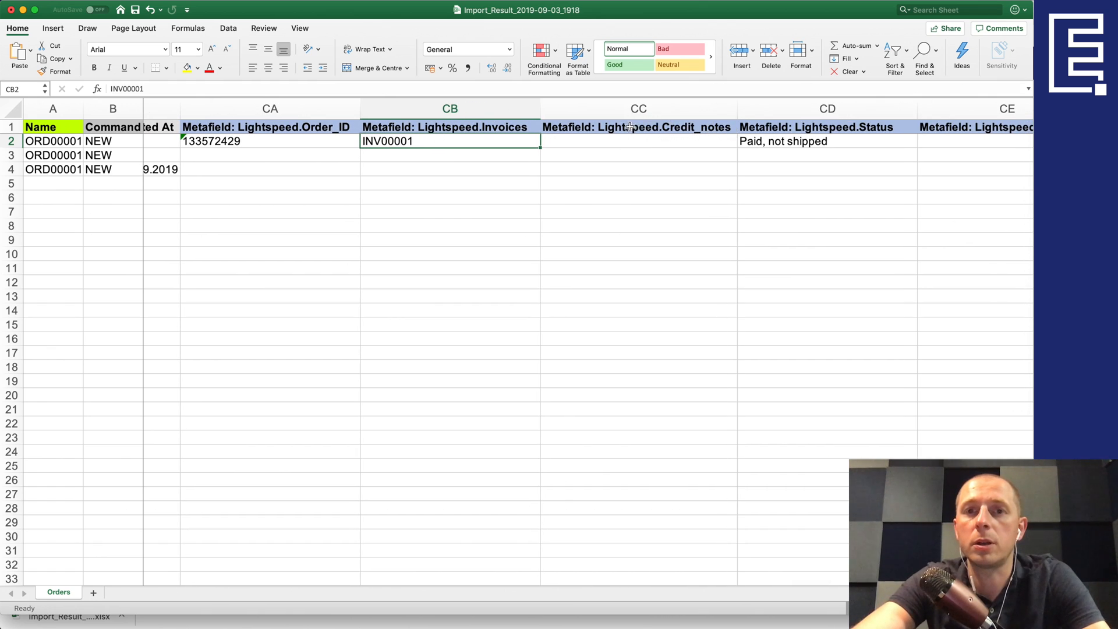
pyautogui.click(638, 127)
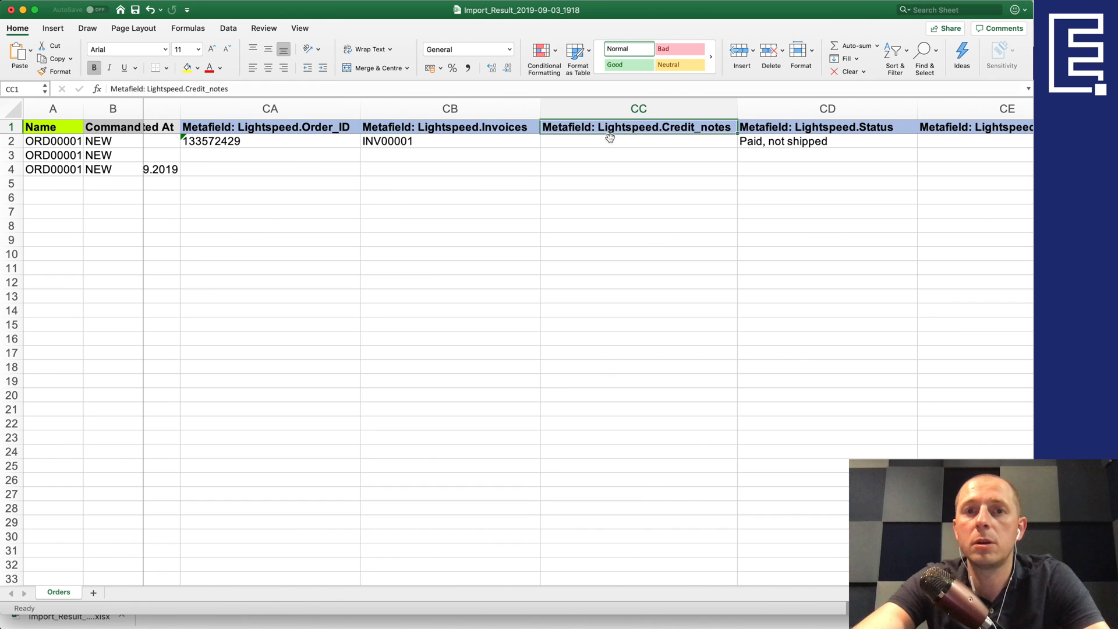
pyautogui.hscroll(3)
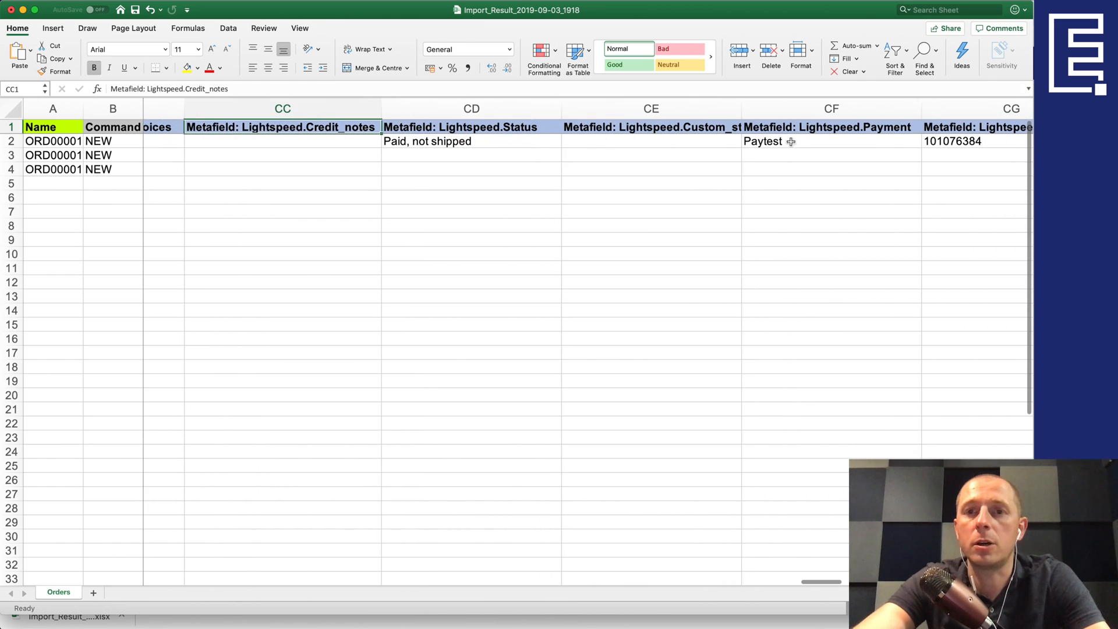
pyautogui.hscroll(3)
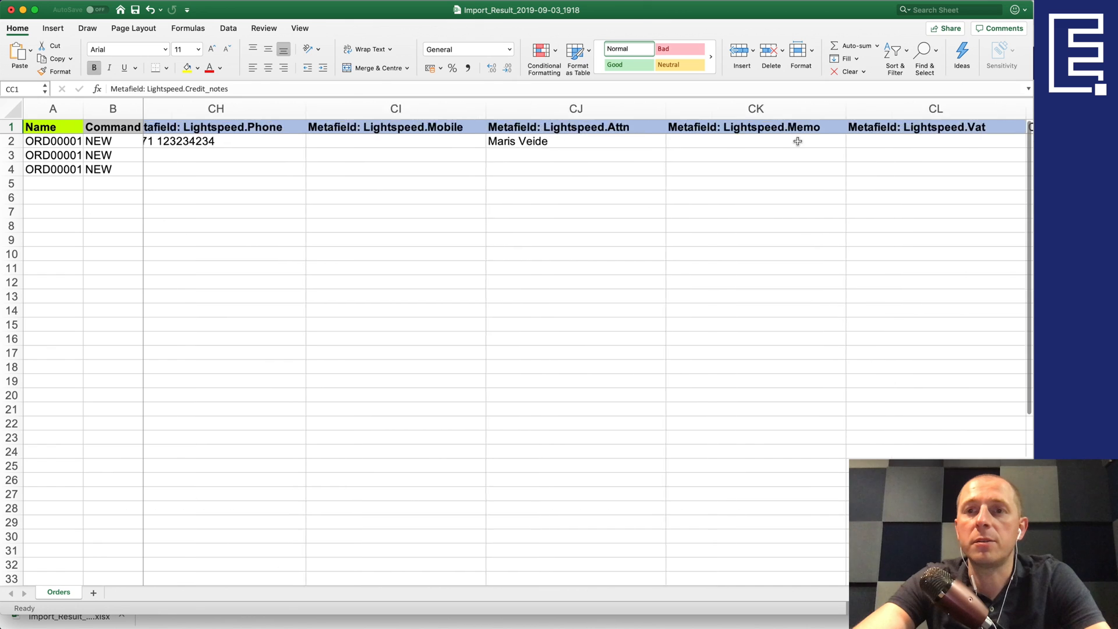
pyautogui.hscroll(3)
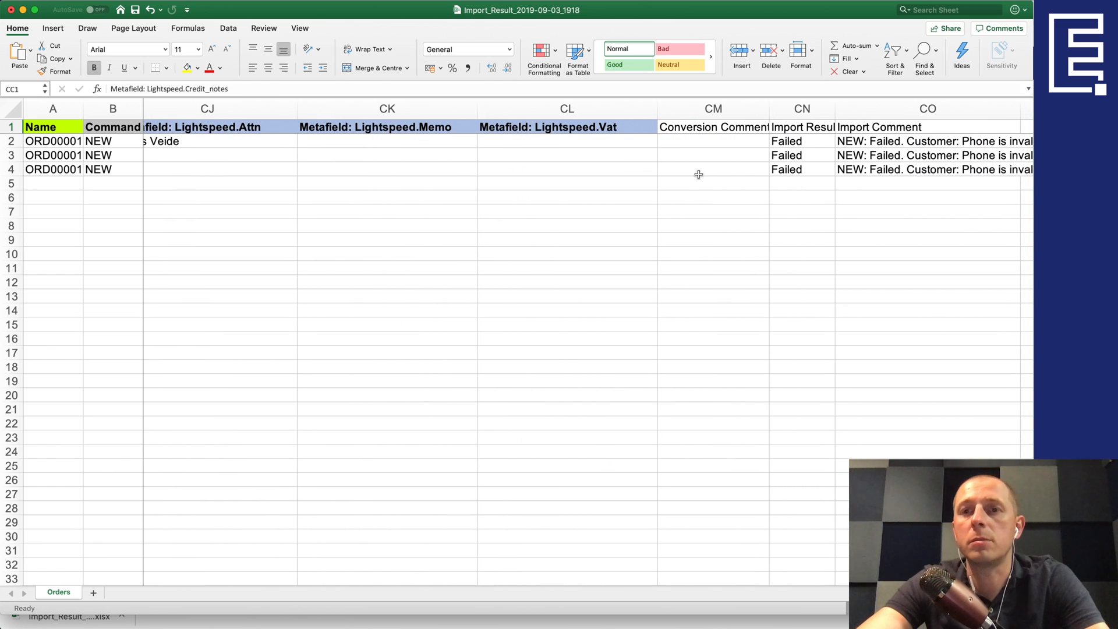
pyautogui.hscroll(3)
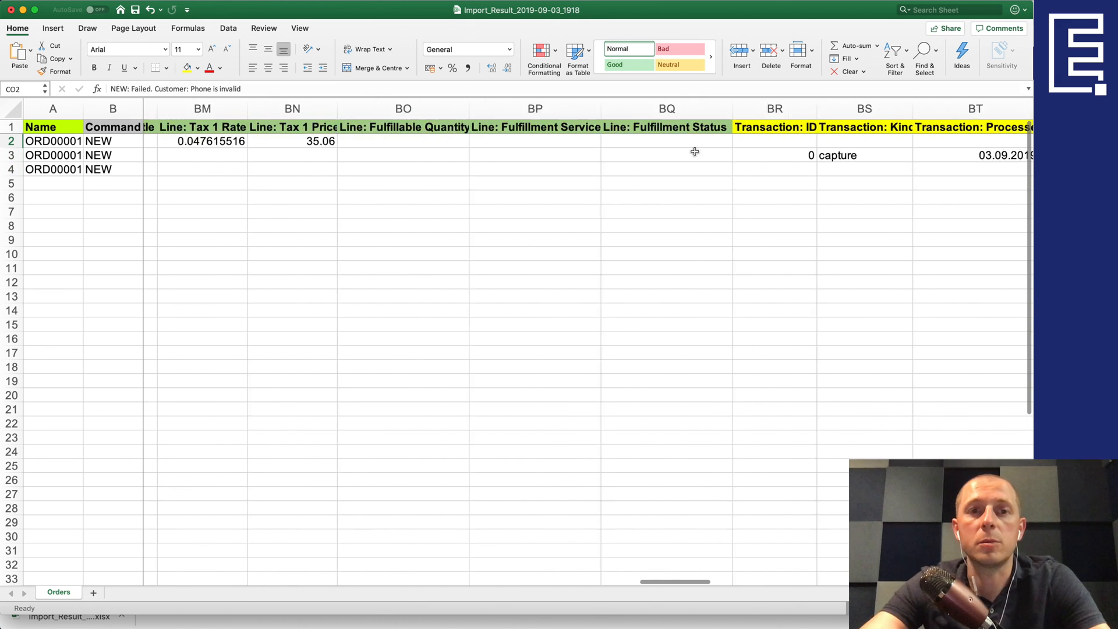
pyautogui.hscroll(-3)
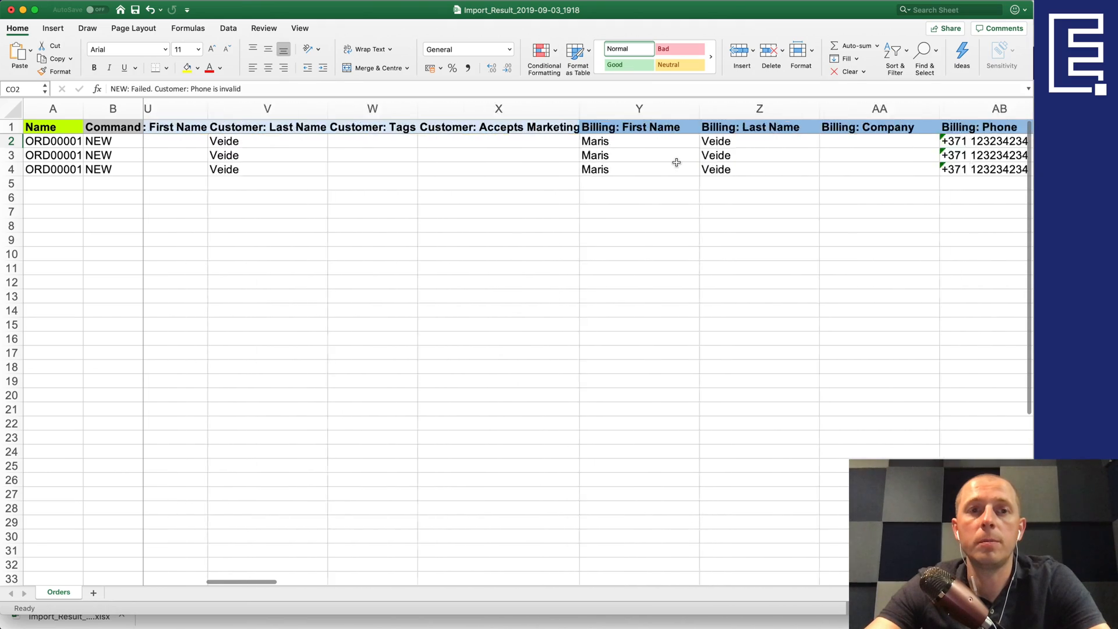
pyautogui.hscroll(3)
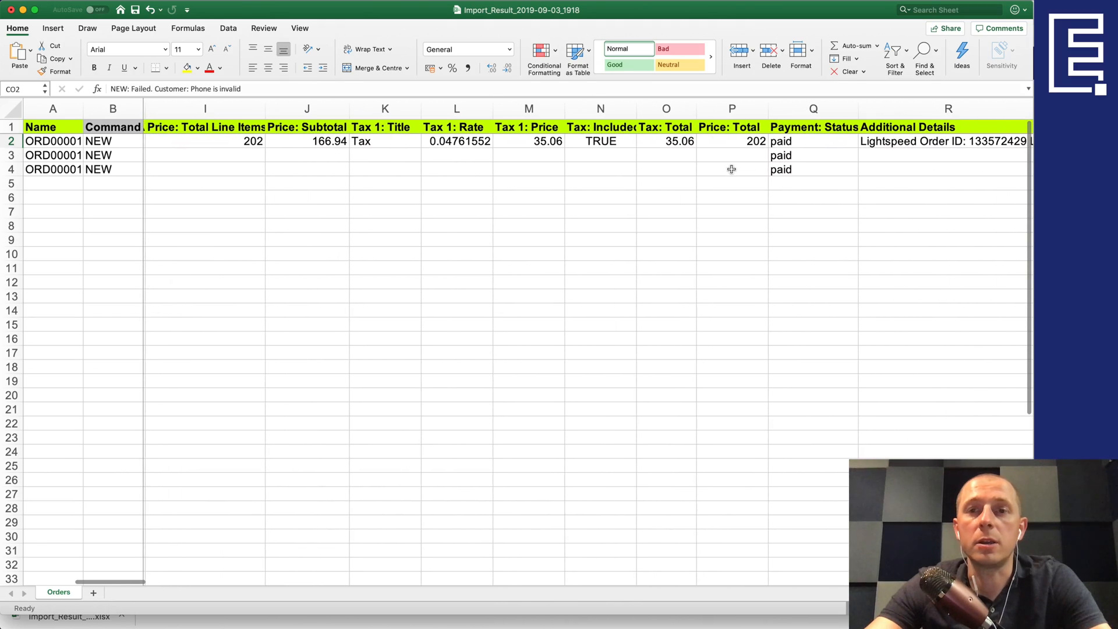
pyautogui.hscroll(3)
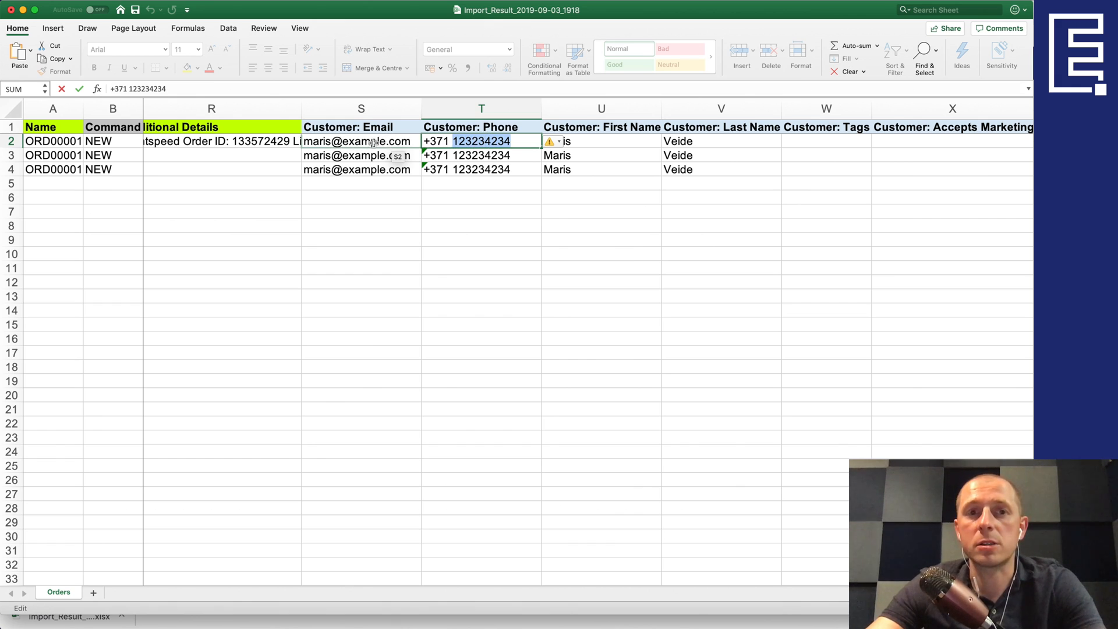
pyautogui.moveTo(473, 140)
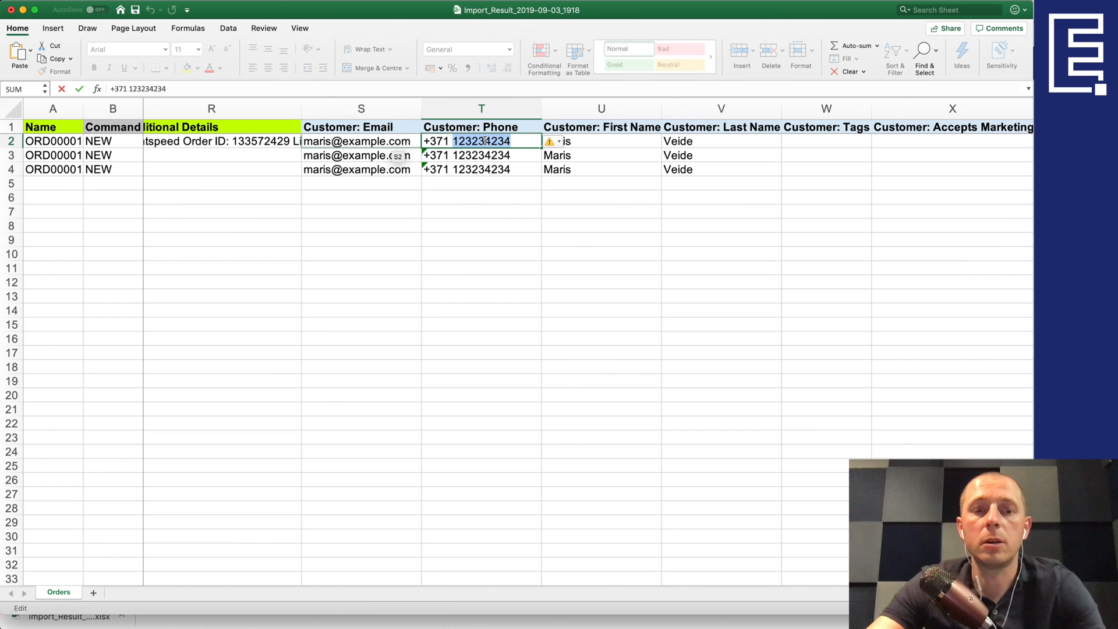
pyautogui.write('29234')
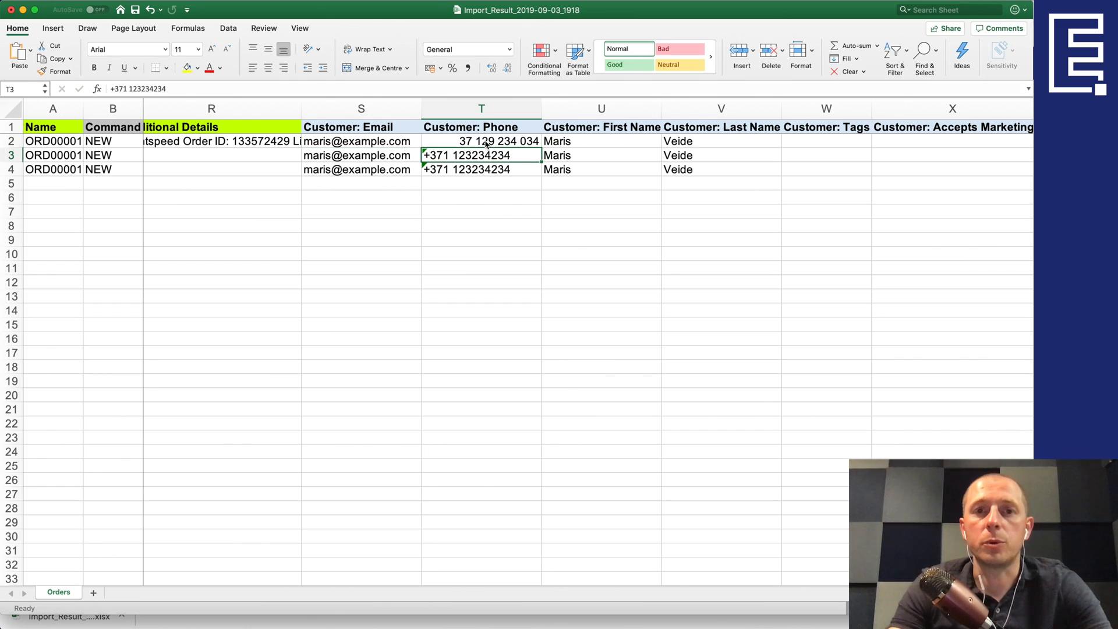
pyautogui.doubleClick(482, 141)
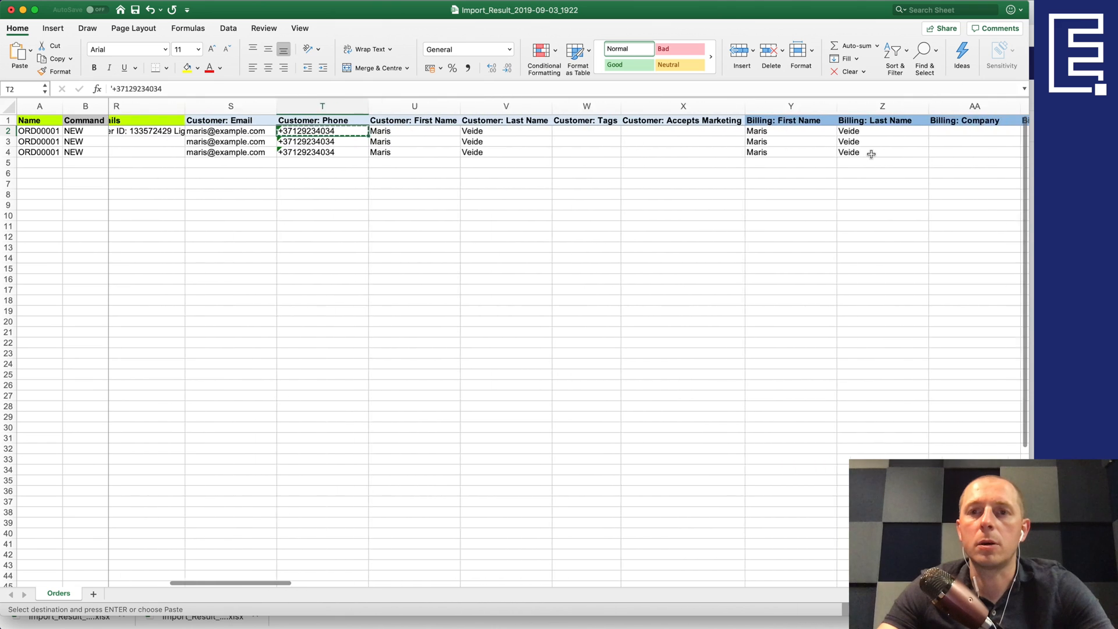
pyautogui.hscroll(3)
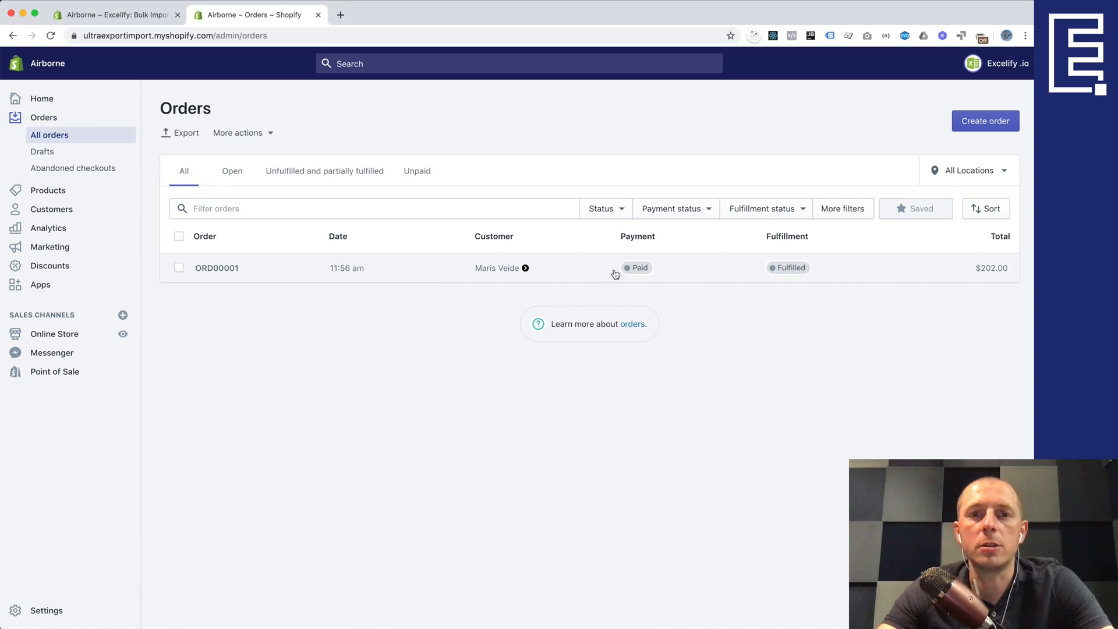
# Review ORD00001's Additional Details, timeline and customer section, paid and fulfilled
pyautogui.click(216, 267)
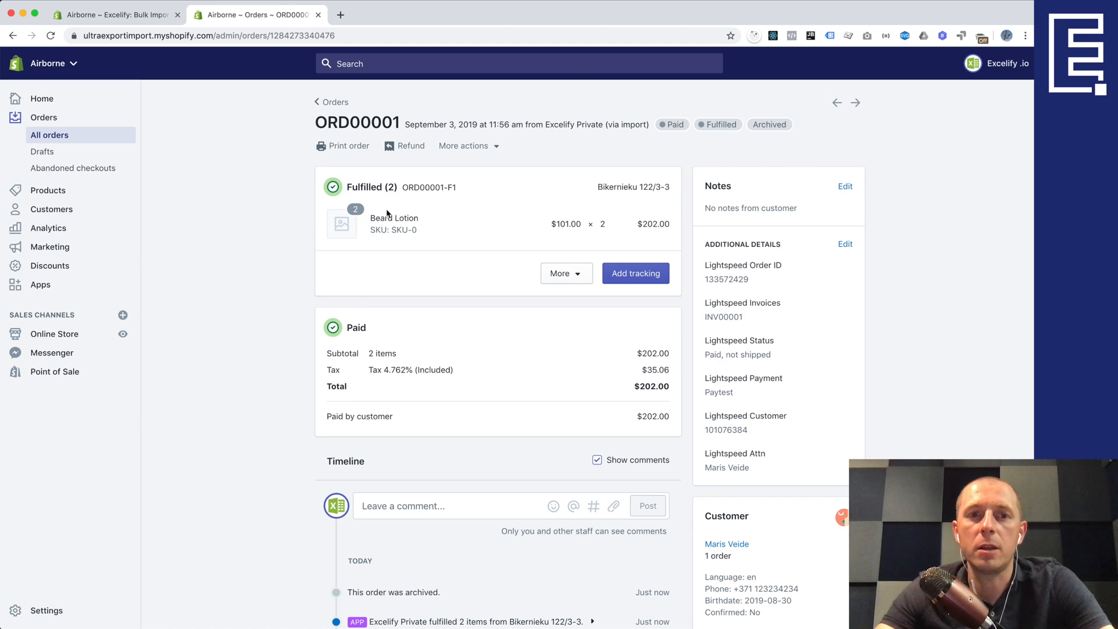
pyautogui.moveTo(638, 385)
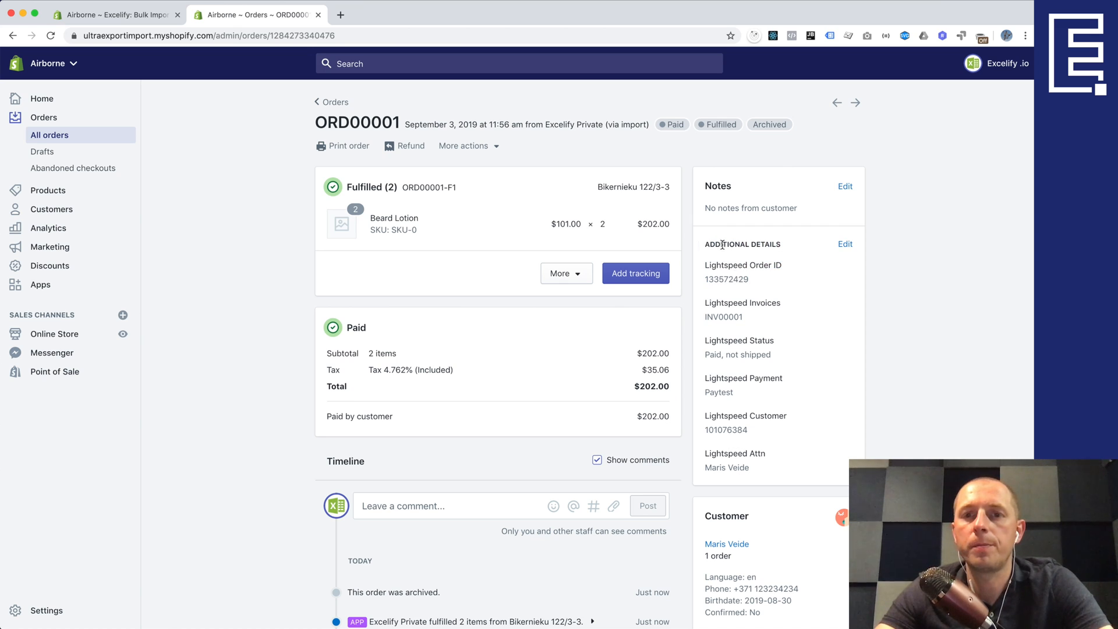
pyautogui.moveTo(749, 277)
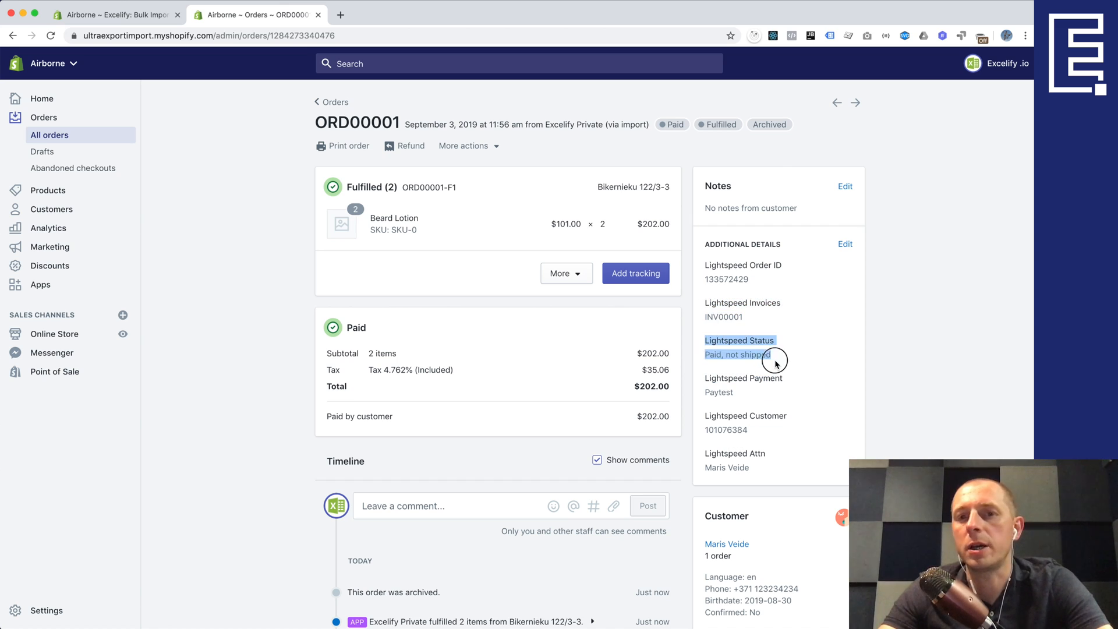
pyautogui.moveTo(731, 440)
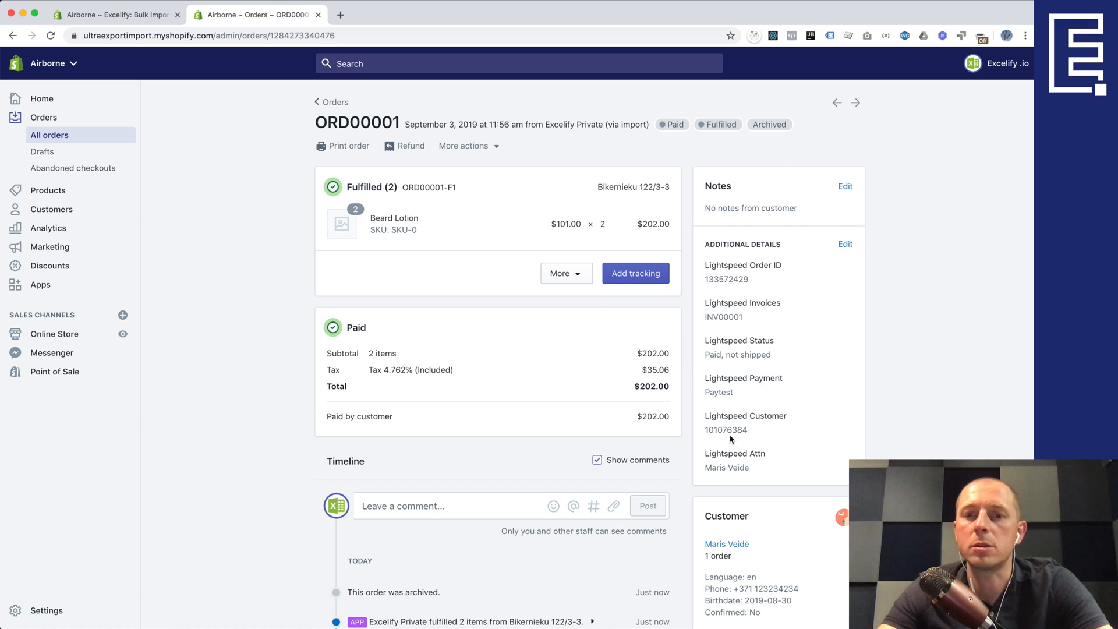
pyautogui.moveTo(738, 449)
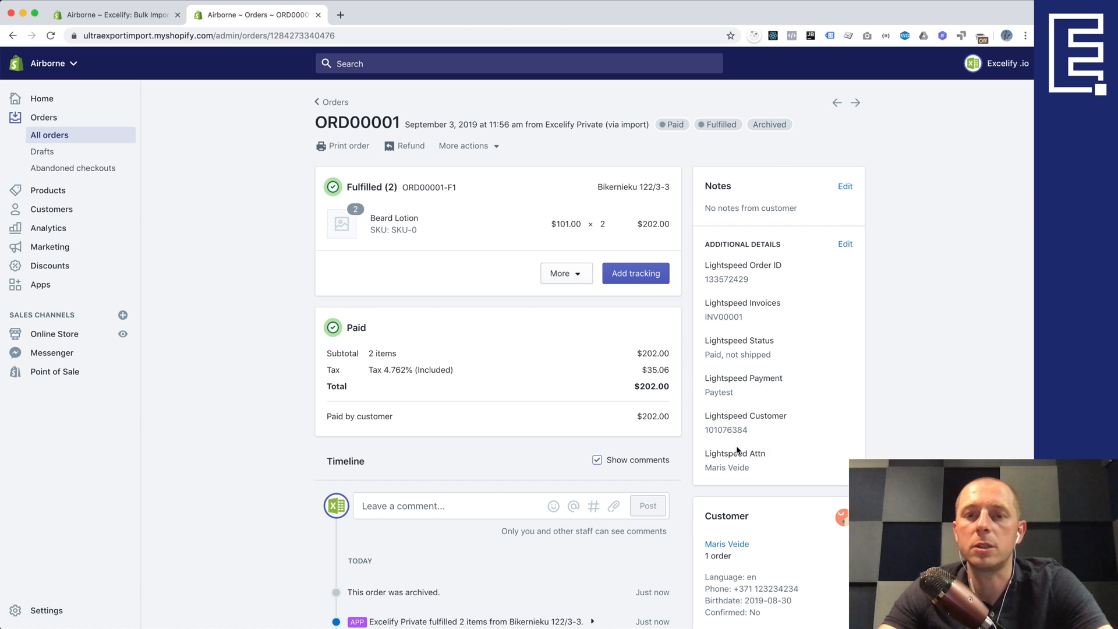
pyautogui.scroll(-3)
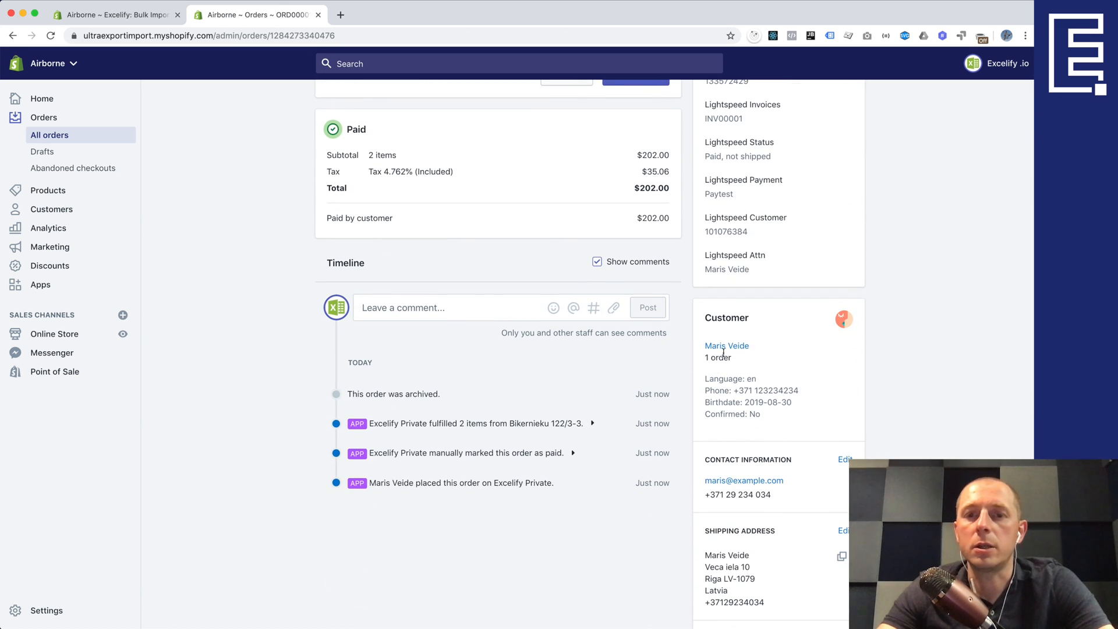
pyautogui.moveTo(727, 350)
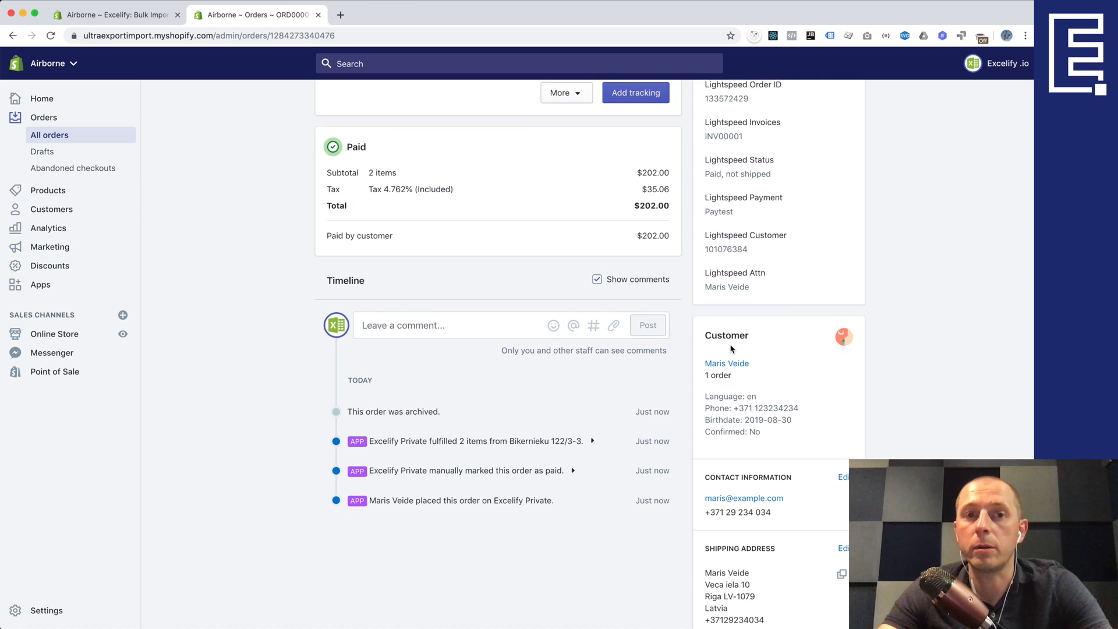
pyautogui.click(326, 14)
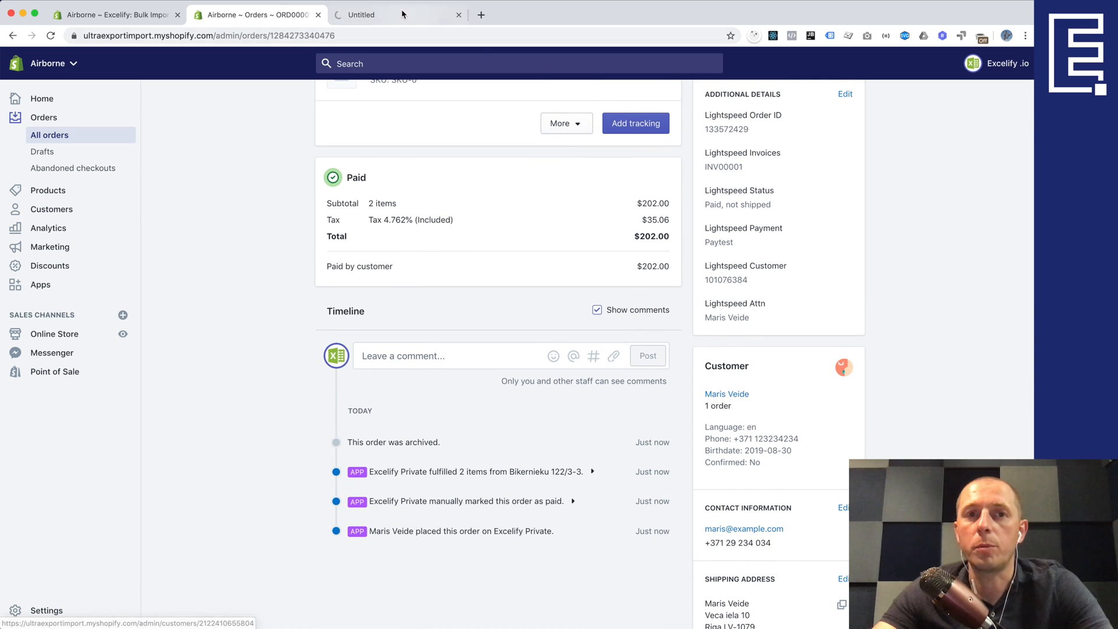
pyautogui.click(726, 393)
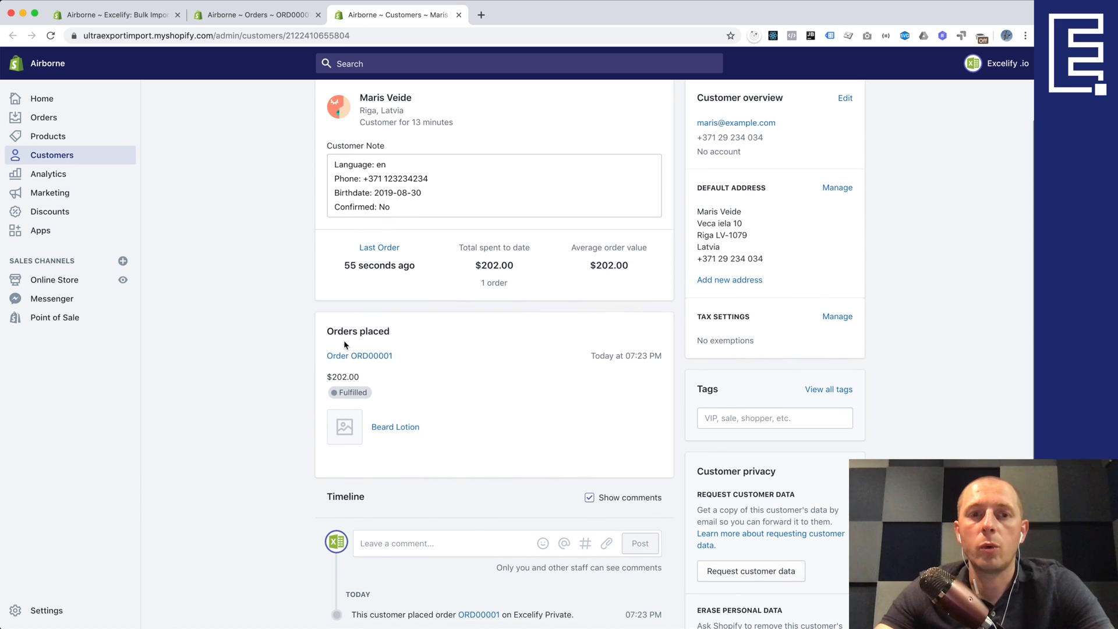
pyautogui.scroll(3)
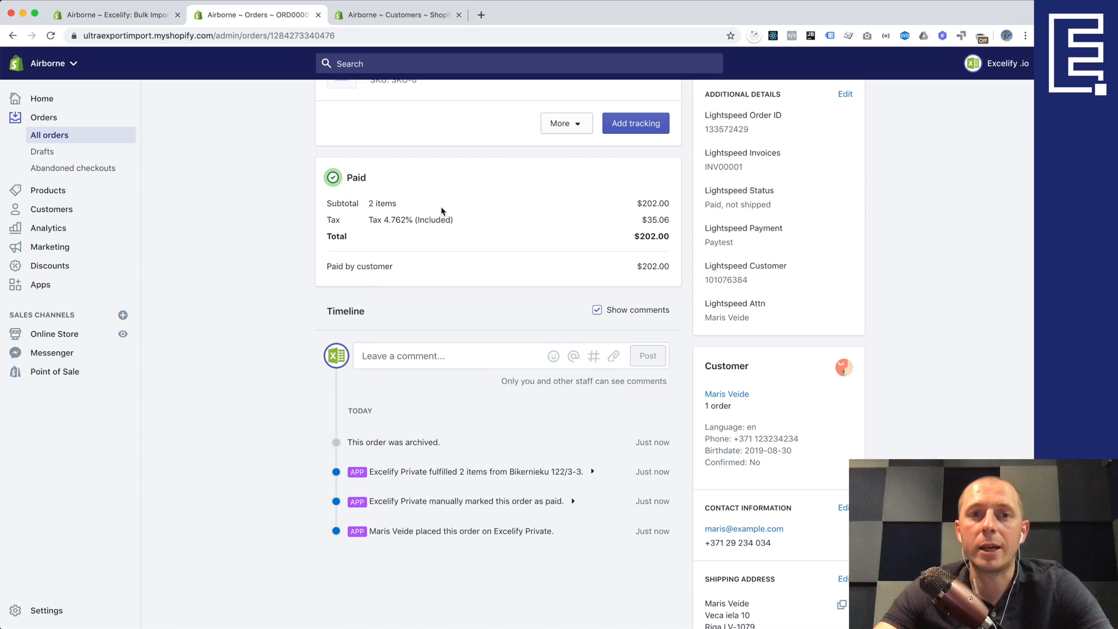
pyautogui.scroll(3)
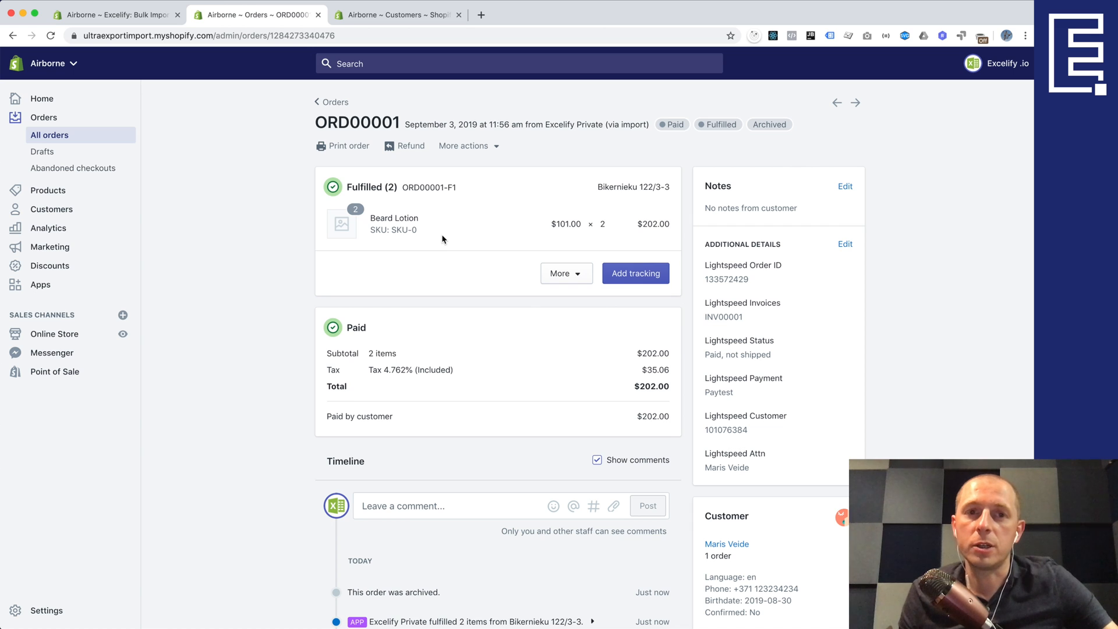
pyautogui.moveTo(531, 257)
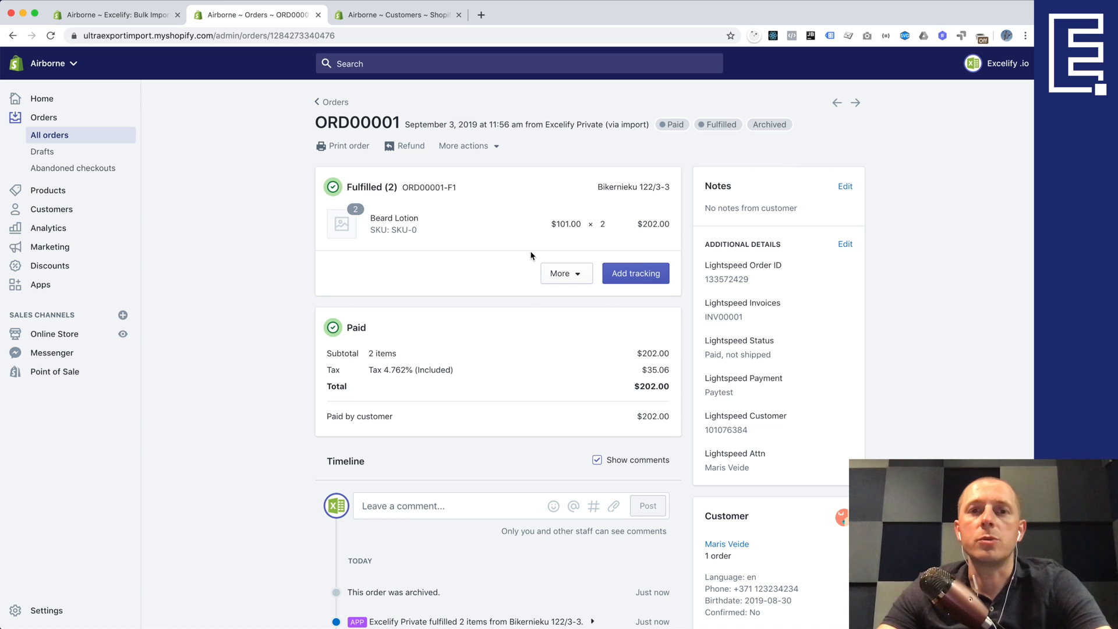
pyautogui.scroll(-3)
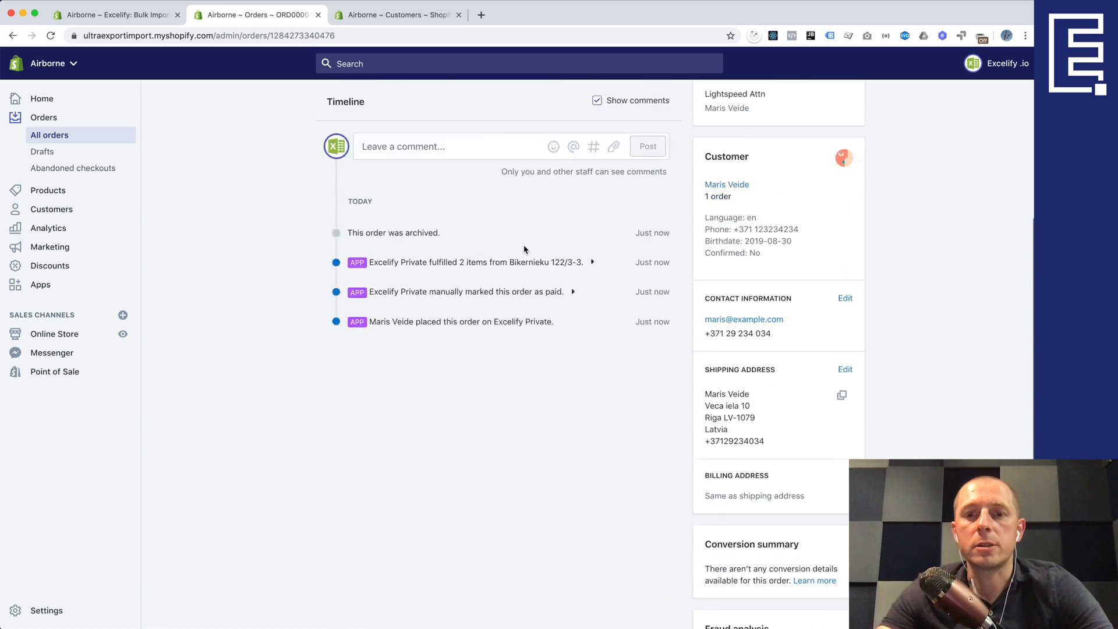
pyautogui.scroll(3)
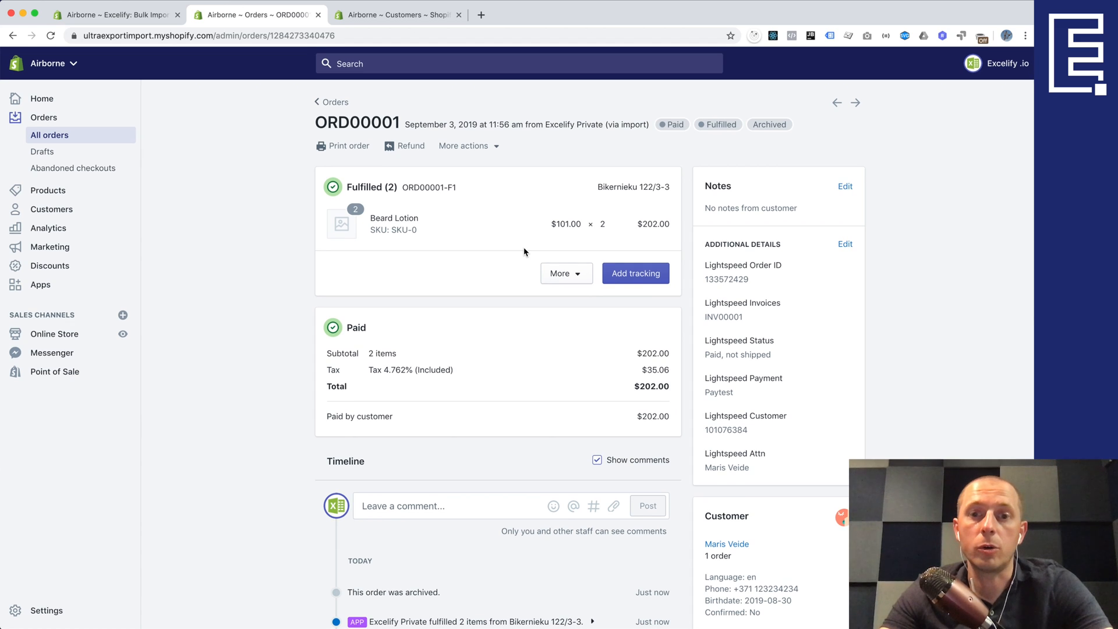